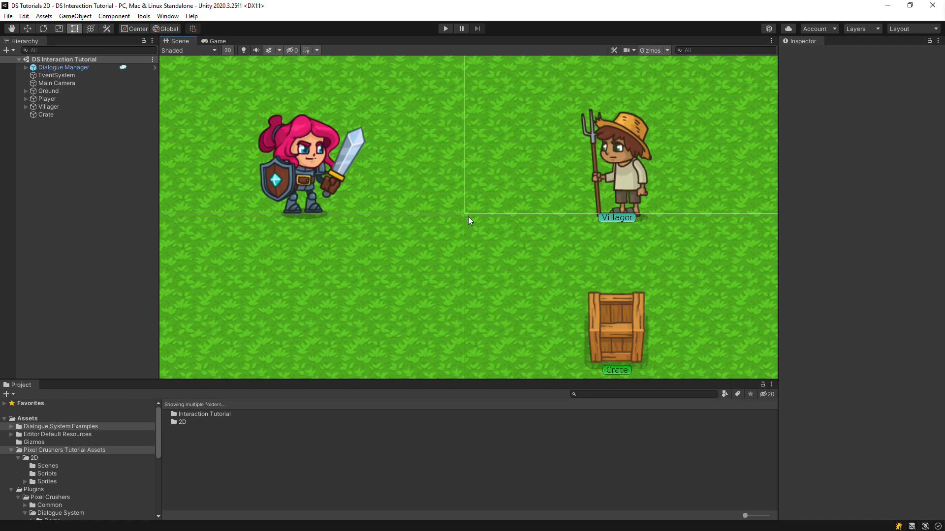
Bring up a new empty scene so the Dialogue System welcome window appears
click(445, 29)
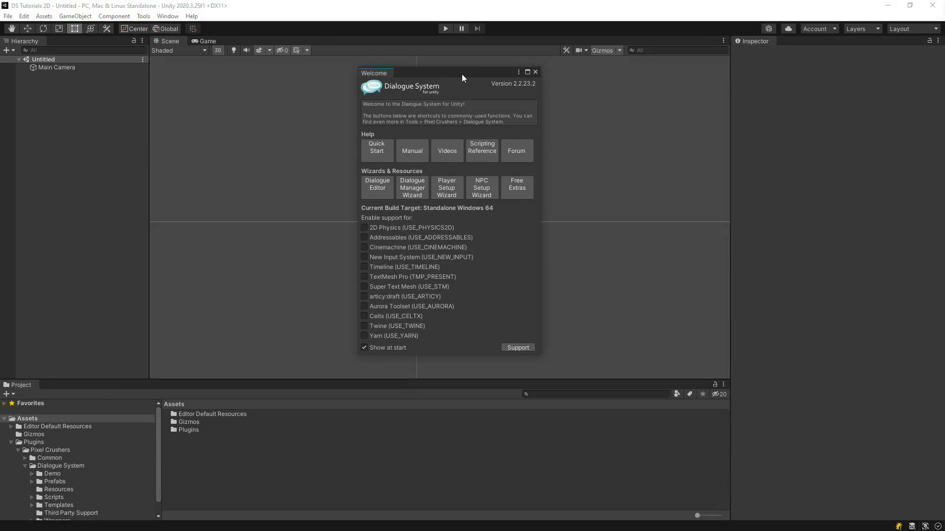
mouse_move(412, 150)
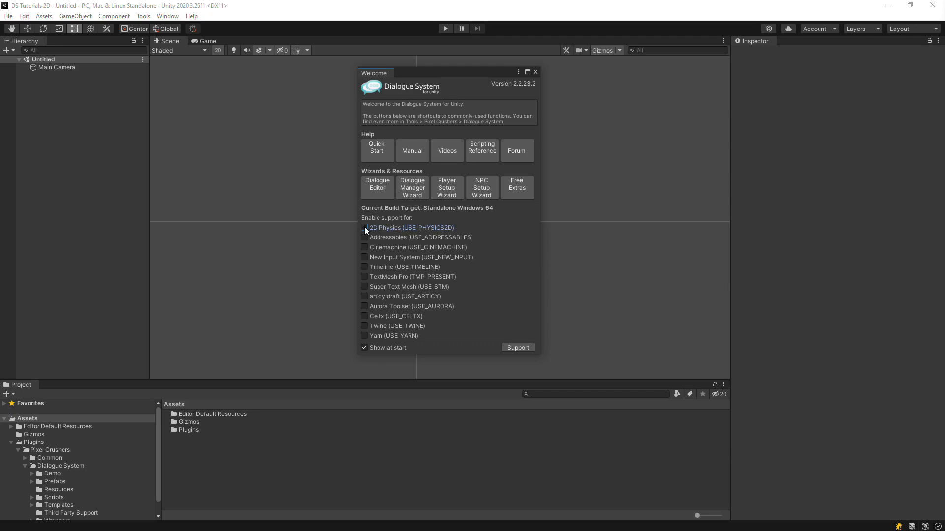
Enable the 2D Physics (USE_PHYSICS2D) option in the Dialogue System welcome window
click(365, 227)
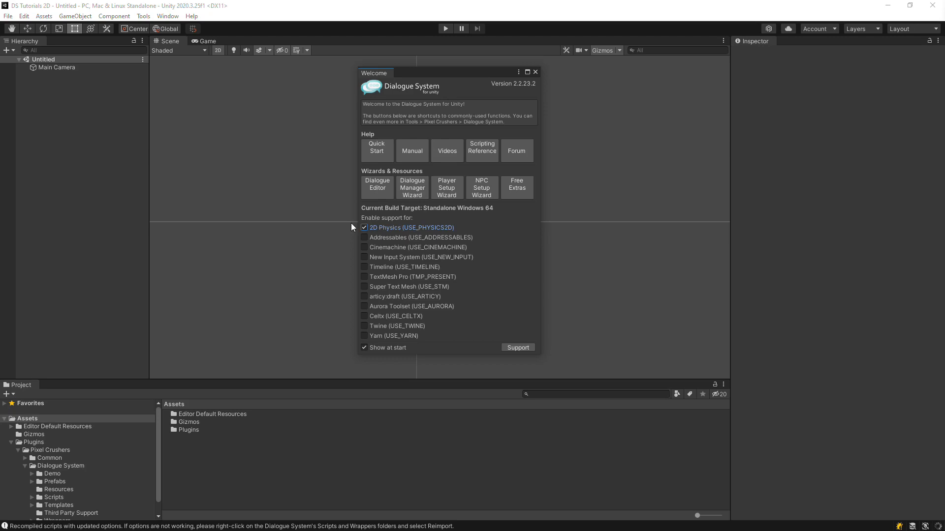
Locate the Dialogue System Tutorial Assets download on the Pixel Crushers Extras page
click(517, 187)
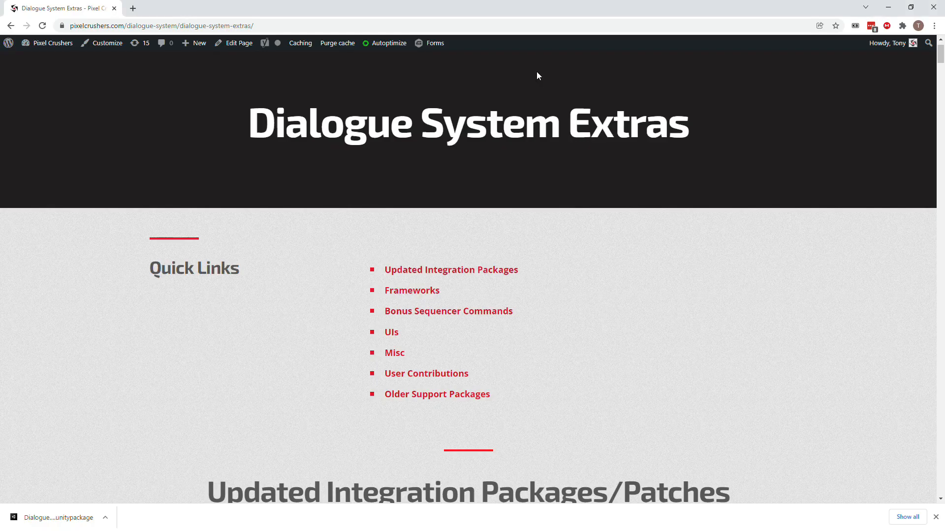
scroll(down, 3)
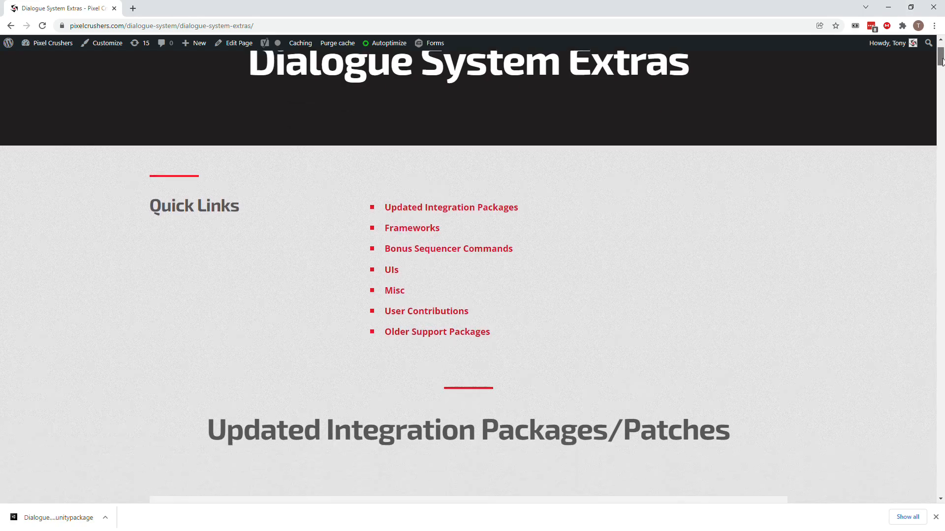
scroll(down, 3)
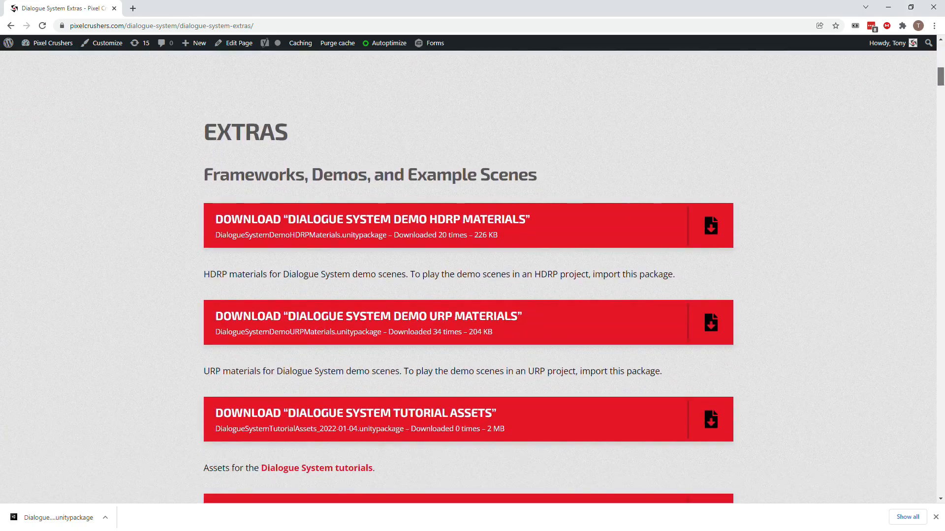
mouse_move(425, 414)
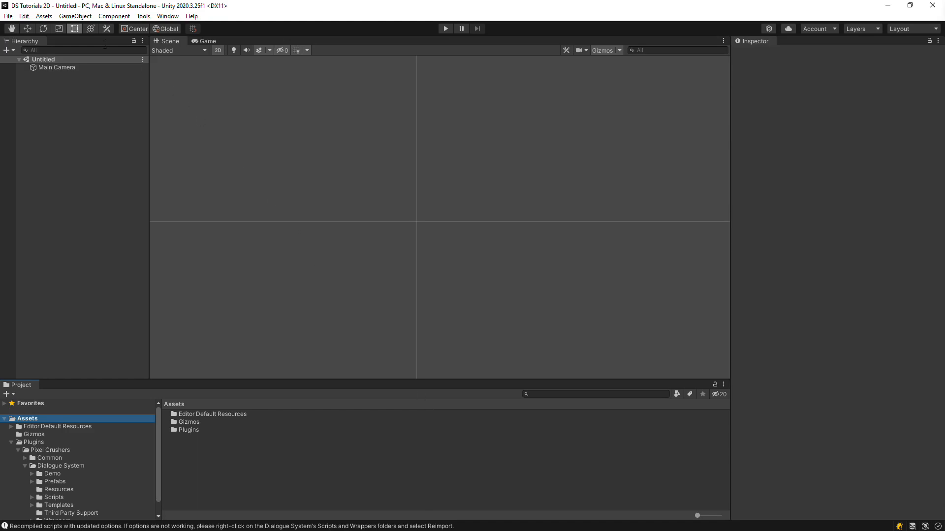
Import the Dialogue System Tutorial Assets unitypackage as a custom package with all items
click(43, 16)
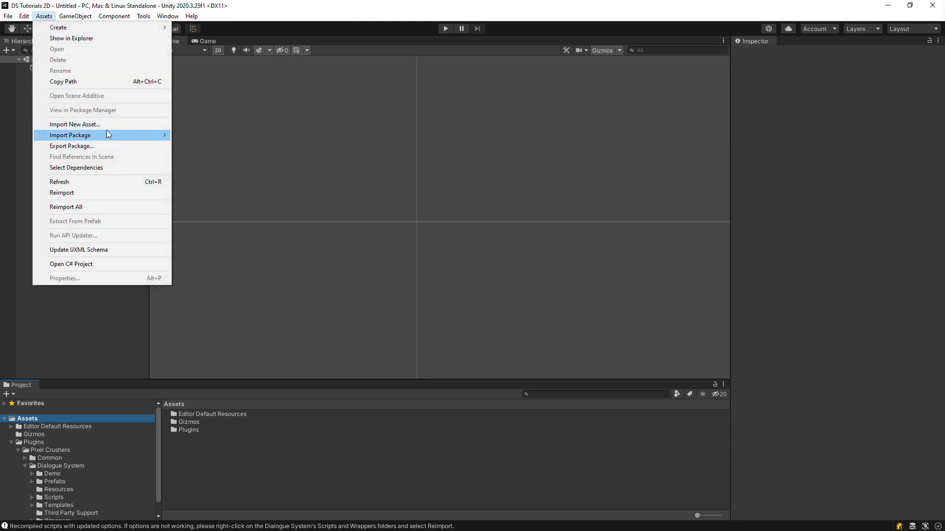
click(69, 135)
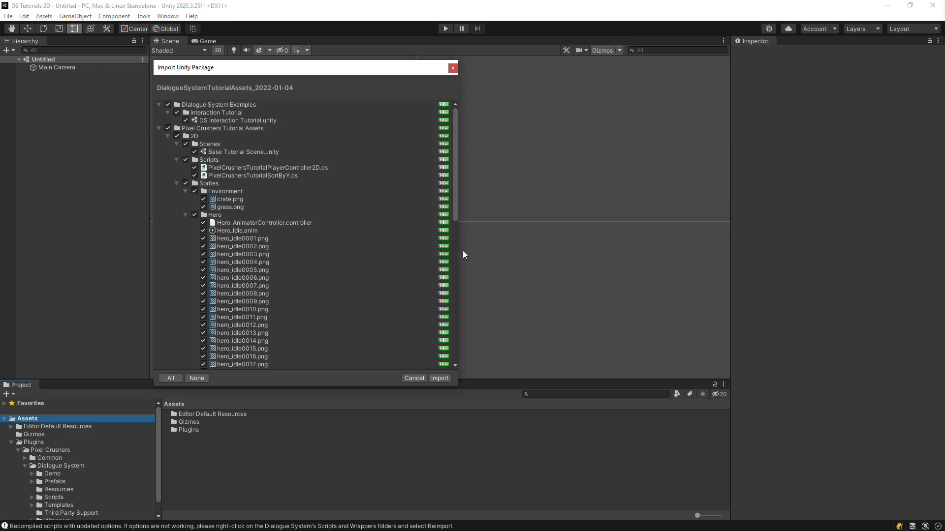
click(439, 378)
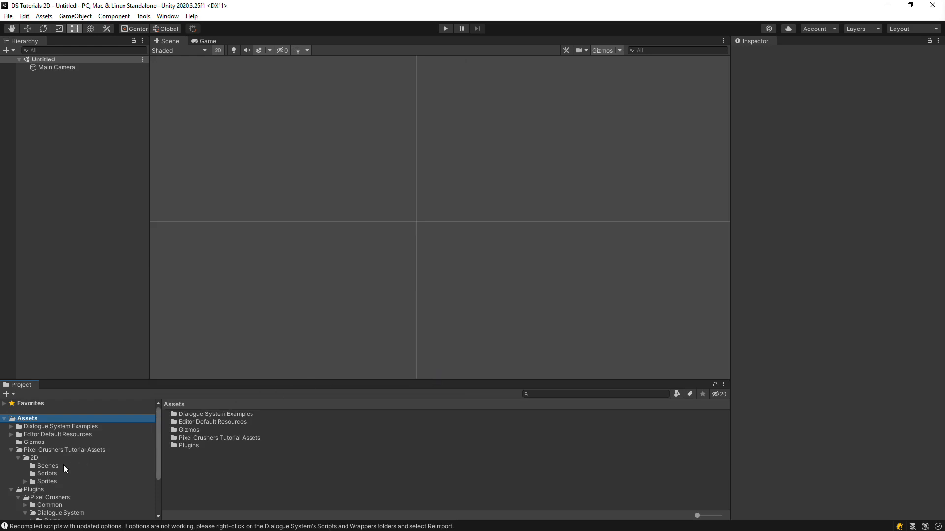
Load Base Tutorial Scene from 2D > Scenes, test it in play mode, and select the Dialogue Manager
click(47, 465)
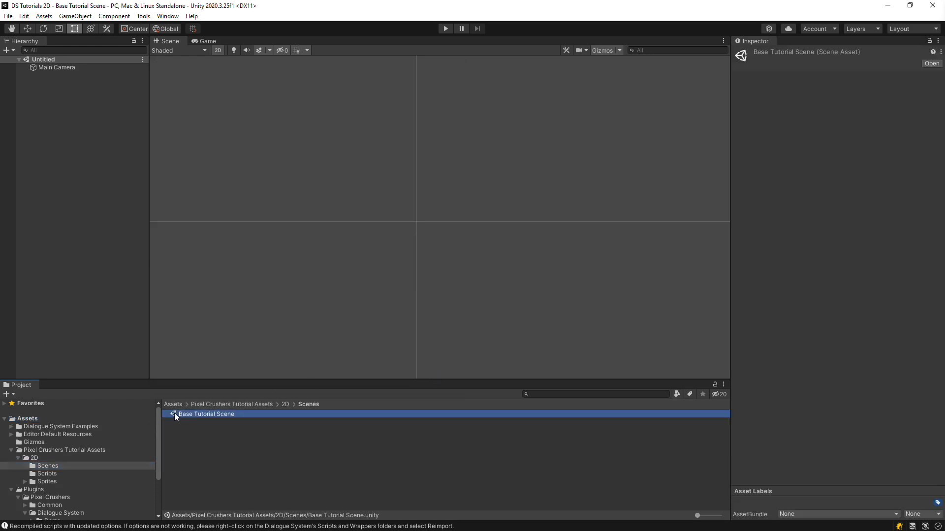
double_click(206, 414)
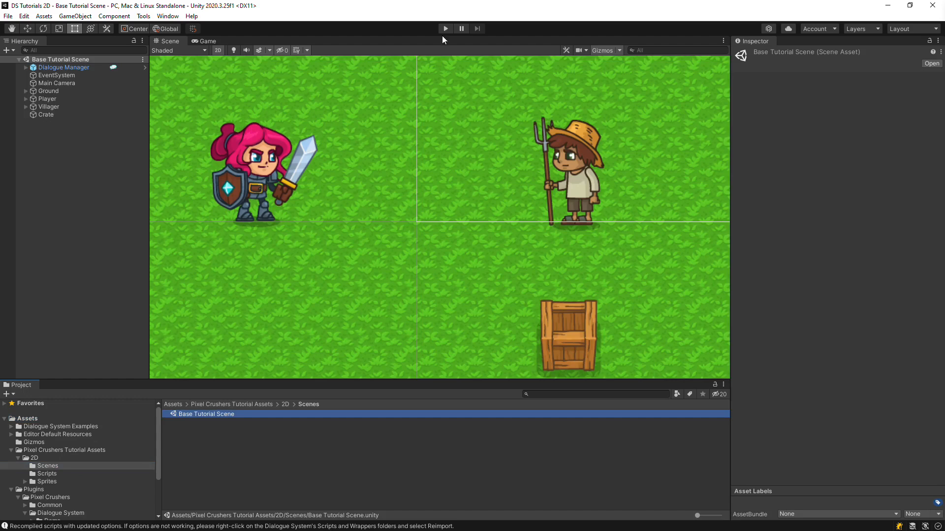
click(445, 28)
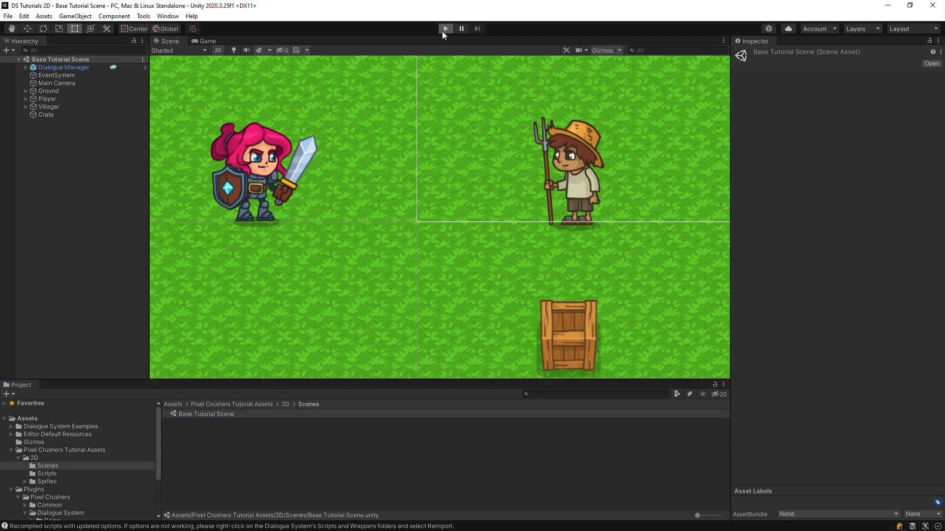
click(445, 28)
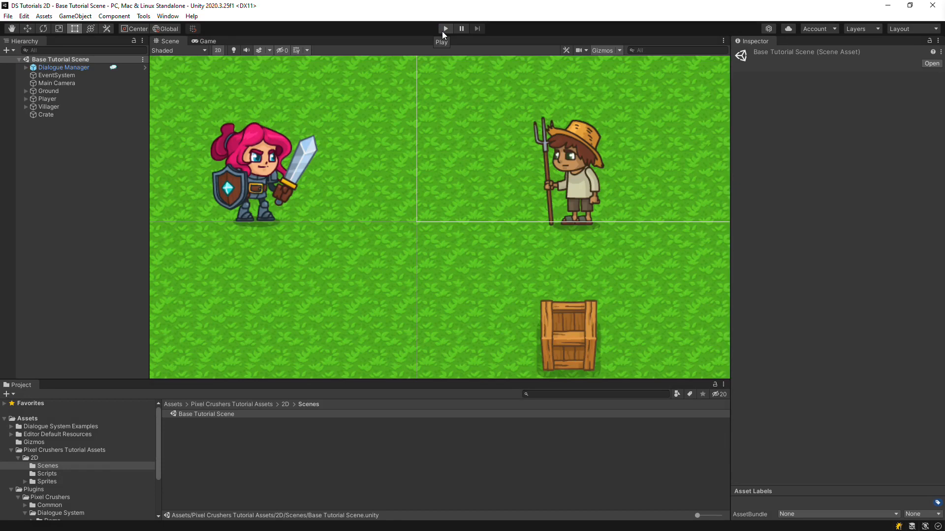
click(64, 67)
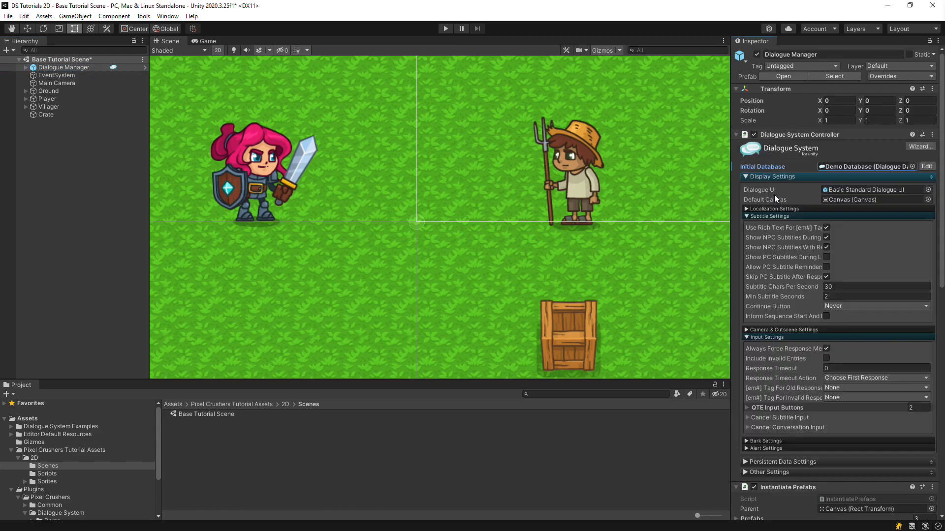
mouse_move(325, 156)
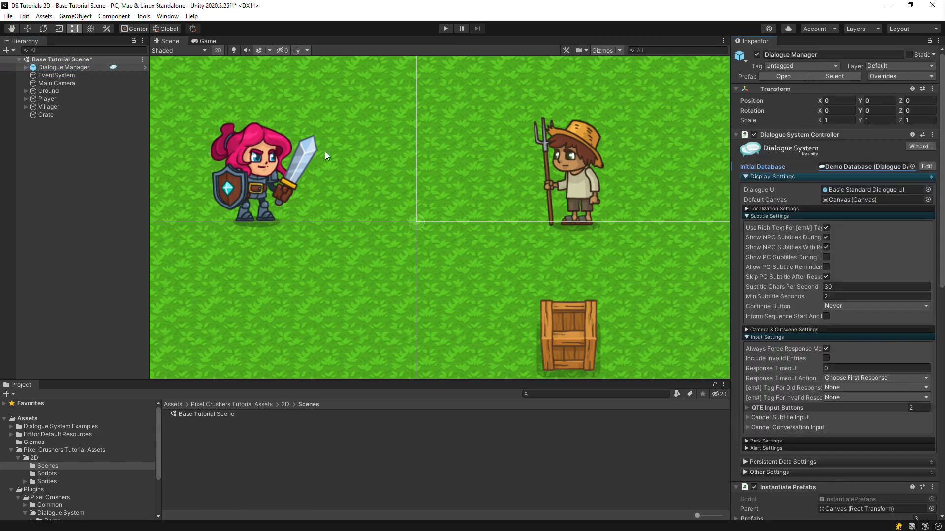
Select the Crate in the Hierarchy to show its Rigidbody 2D, Box Collider 2D and sort-by-Y script
click(46, 114)
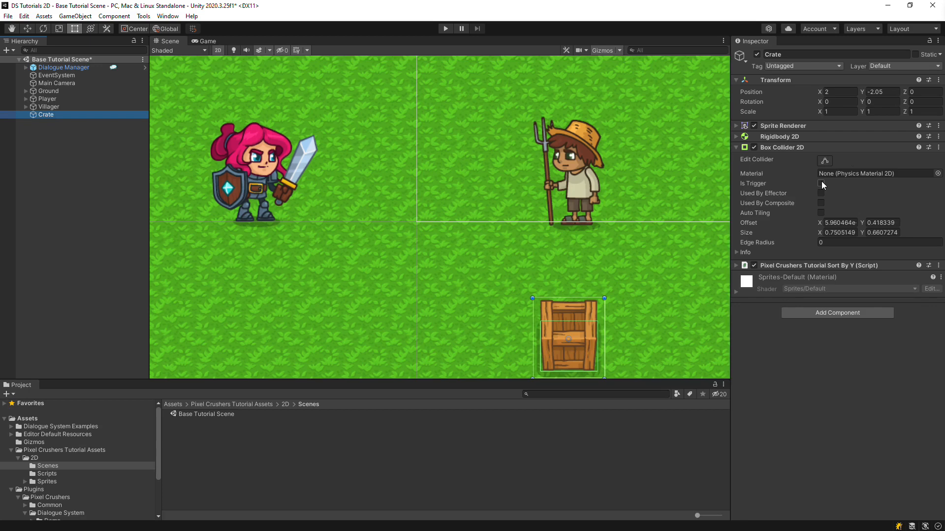
Make the Crate collider a trigger and add a Dialogue System Trigger on trigger enter for Player tag
click(821, 184)
text(2)
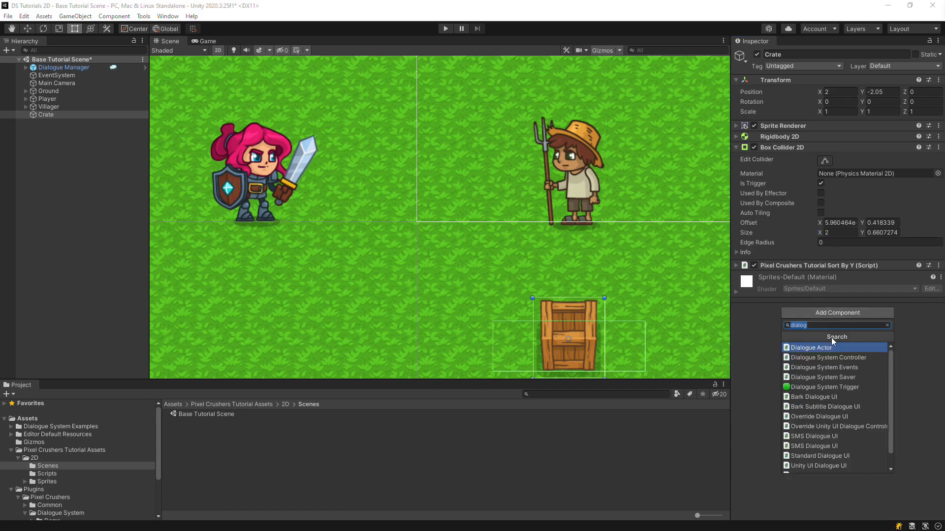
click(825, 386)
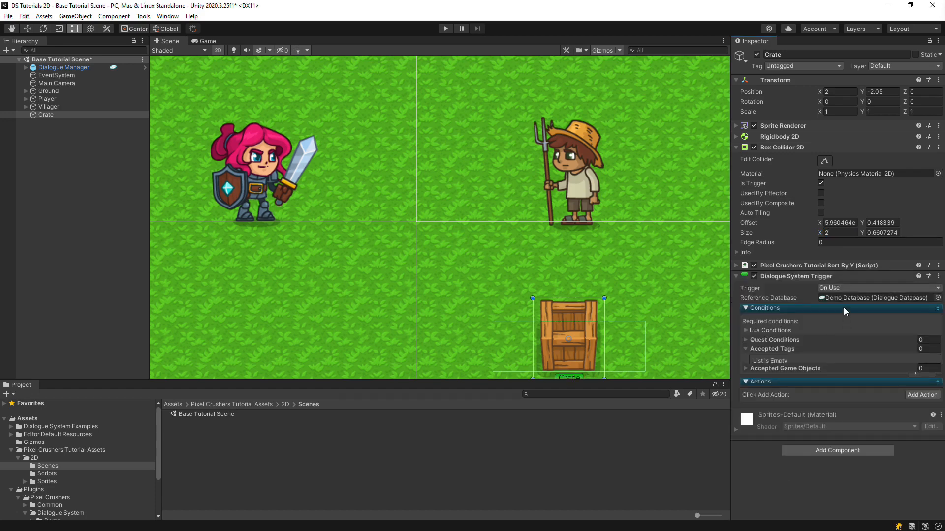
click(880, 288)
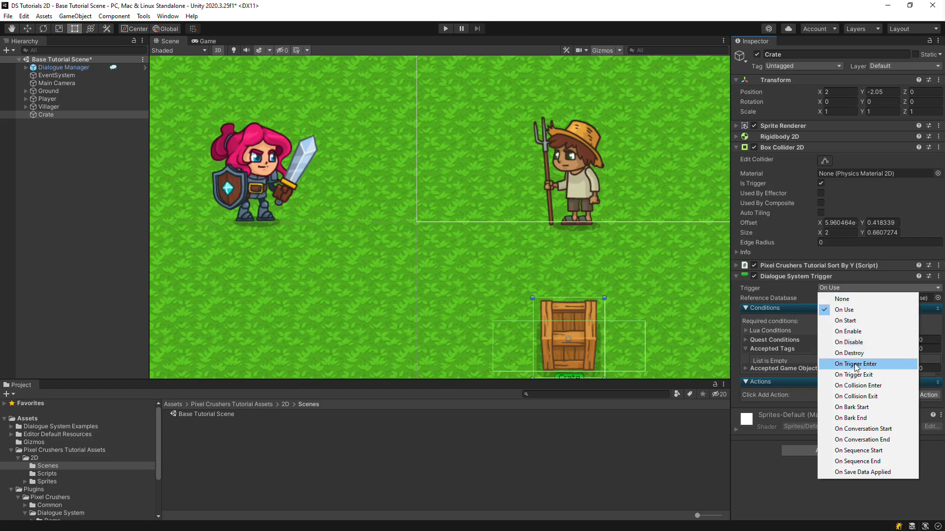
click(855, 364)
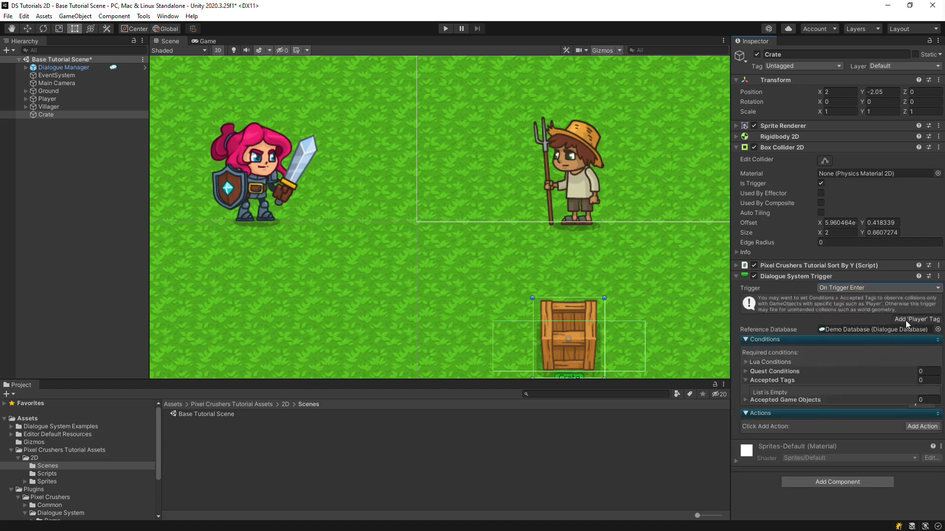
click(916, 319)
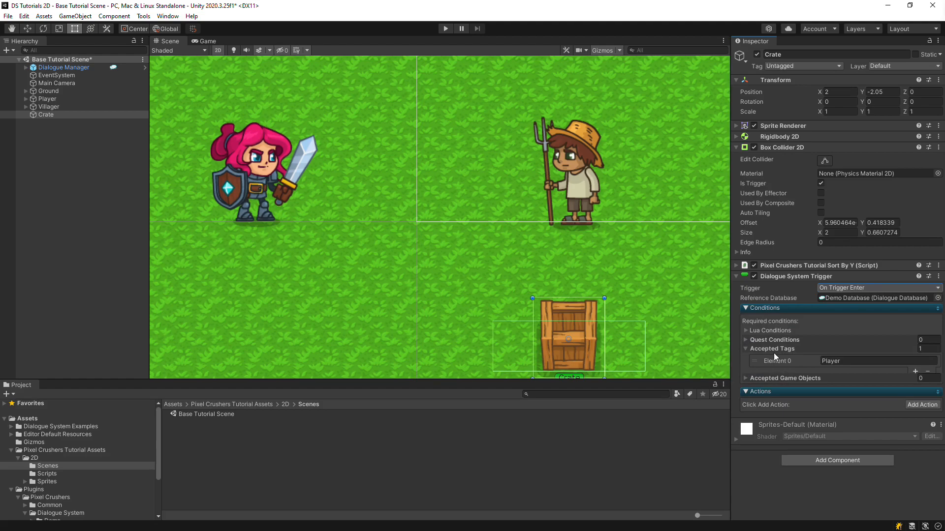
mouse_move(61, 103)
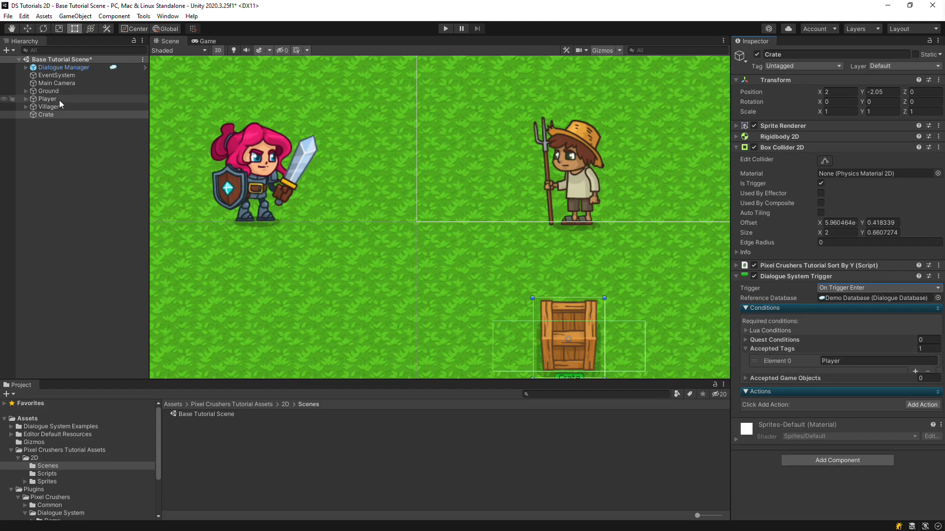
click(48, 98)
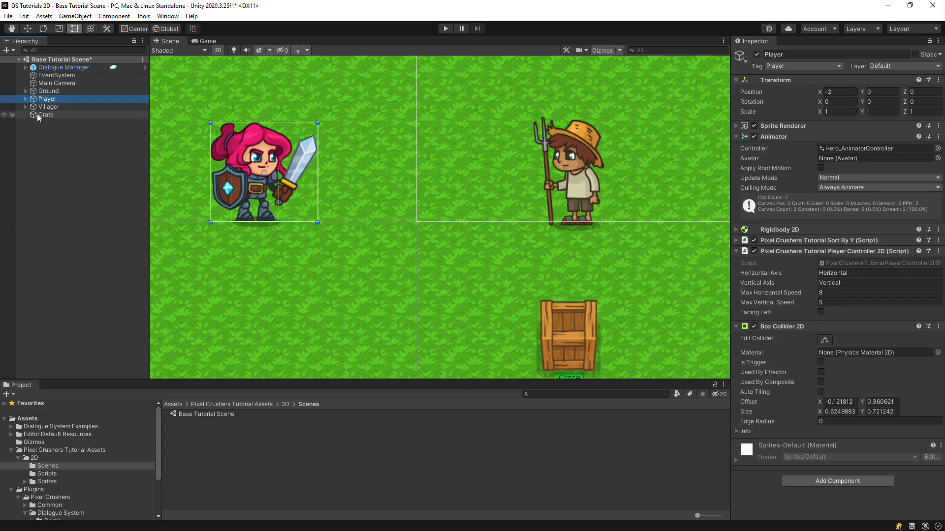
Add a Bark action to the Crate's trigger with text source "I'm a crate!"
click(46, 114)
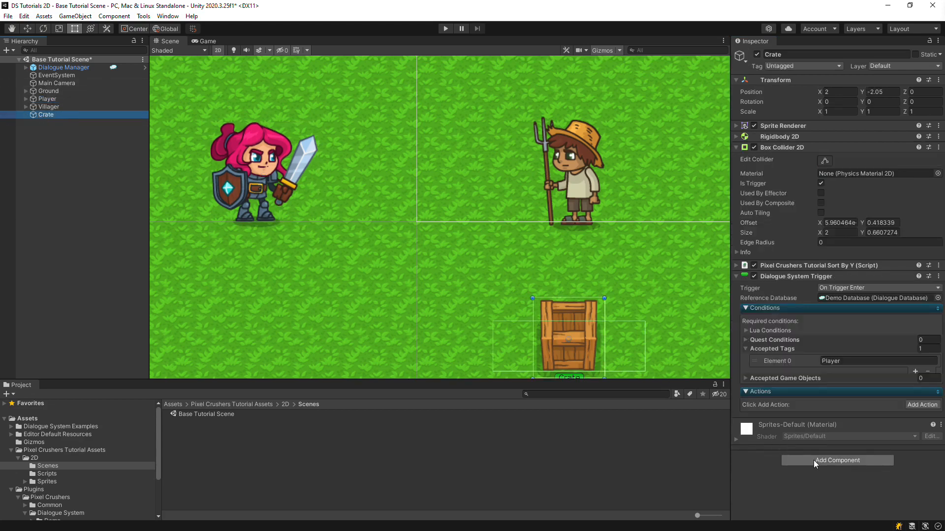
click(922, 404)
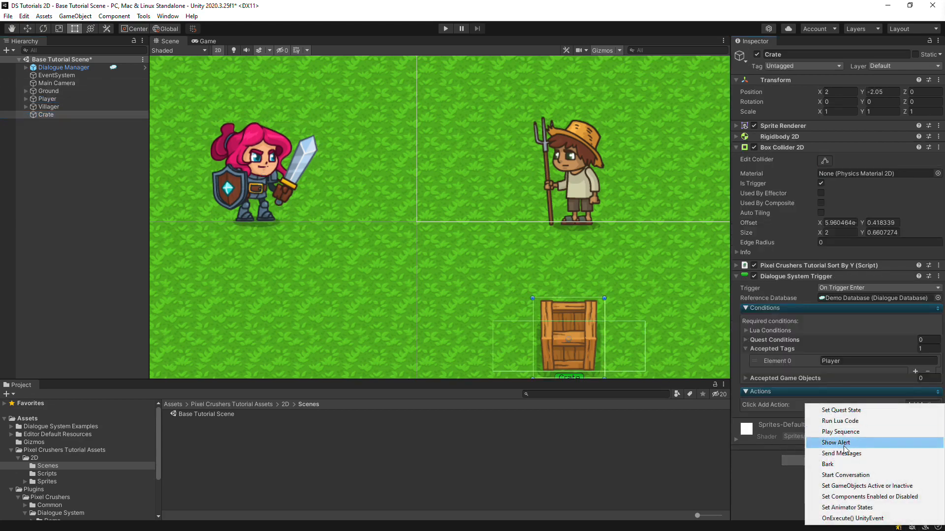
click(827, 464)
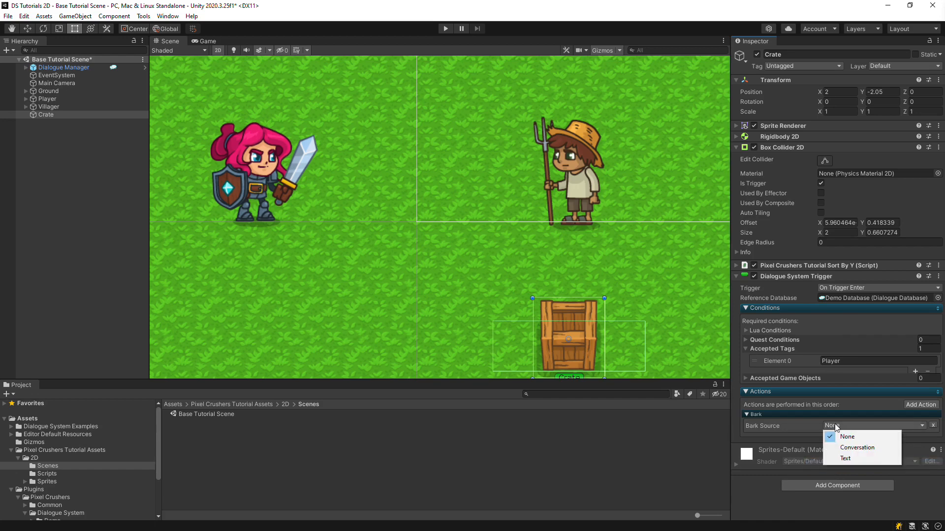
click(844, 459)
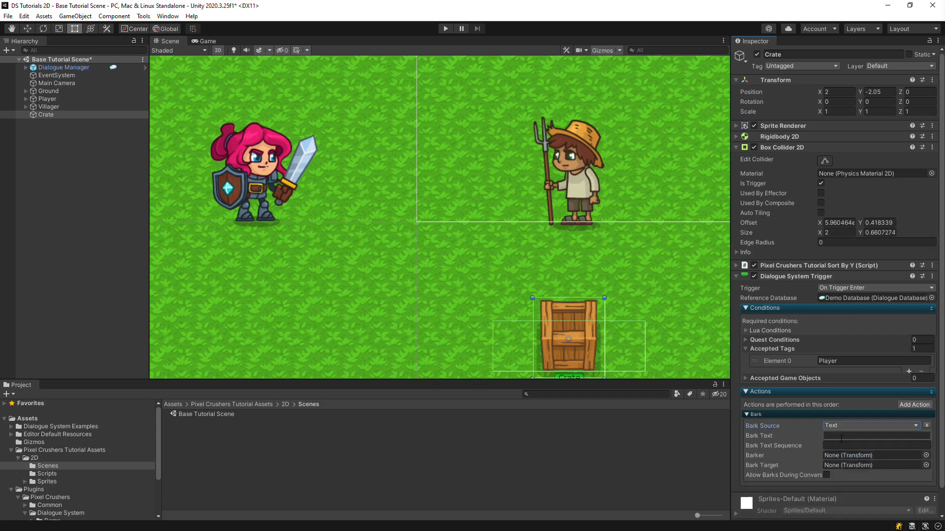
click(874, 436)
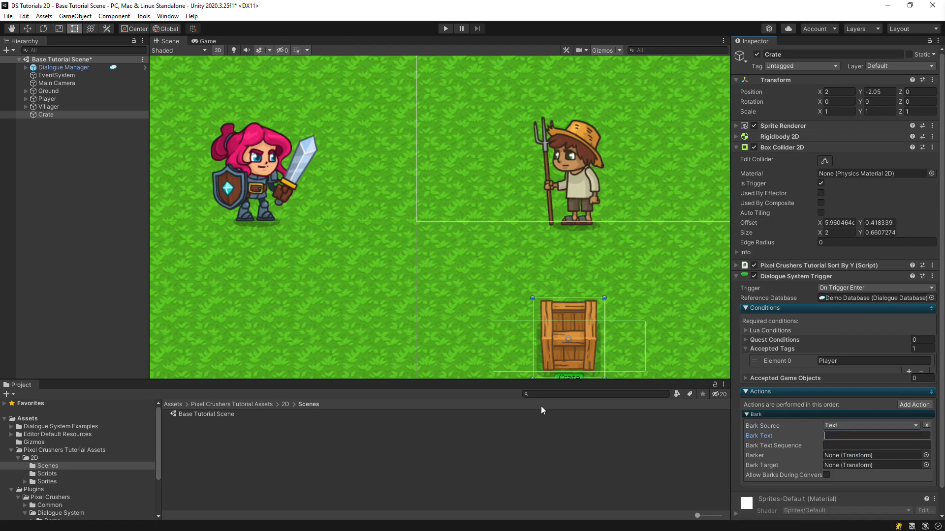
text(I'm a crate!)
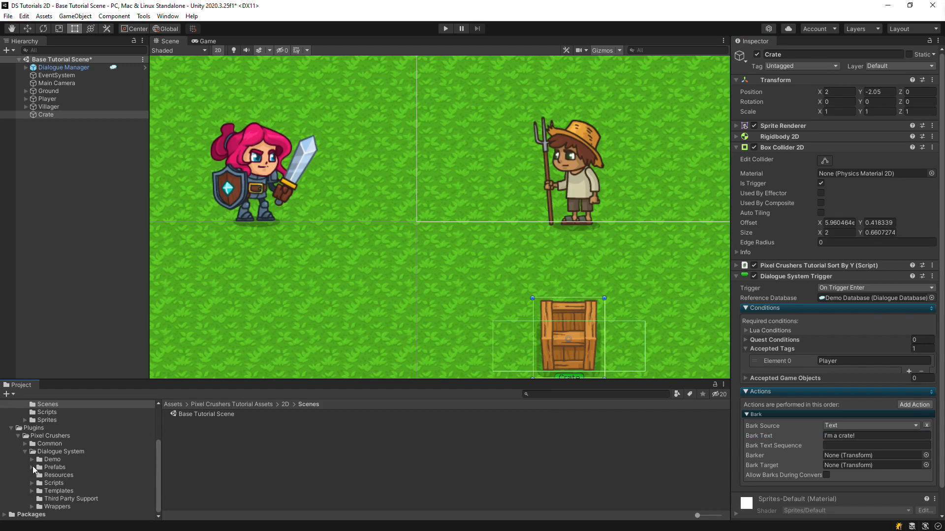
Browse to the Bubble templates folder and add Bubble Template Standard Bark UI under the Crate
click(33, 467)
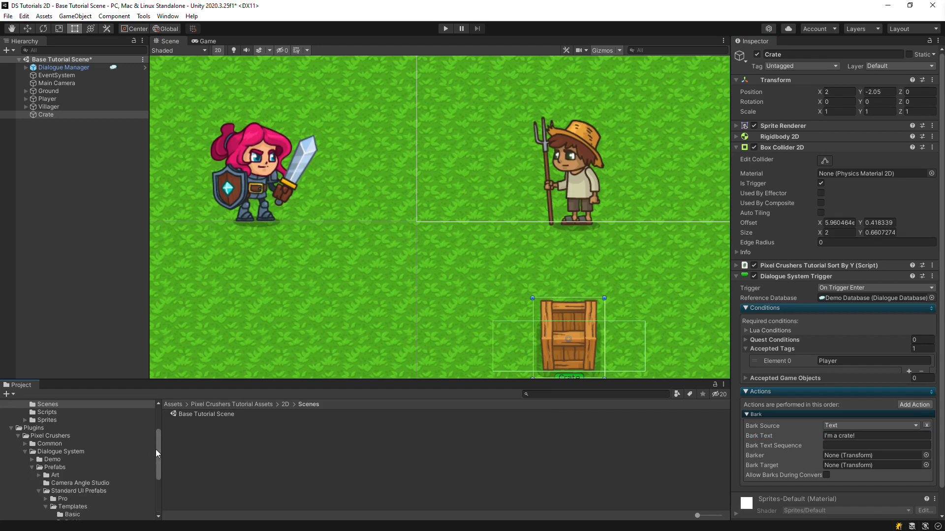
scroll(down, 3)
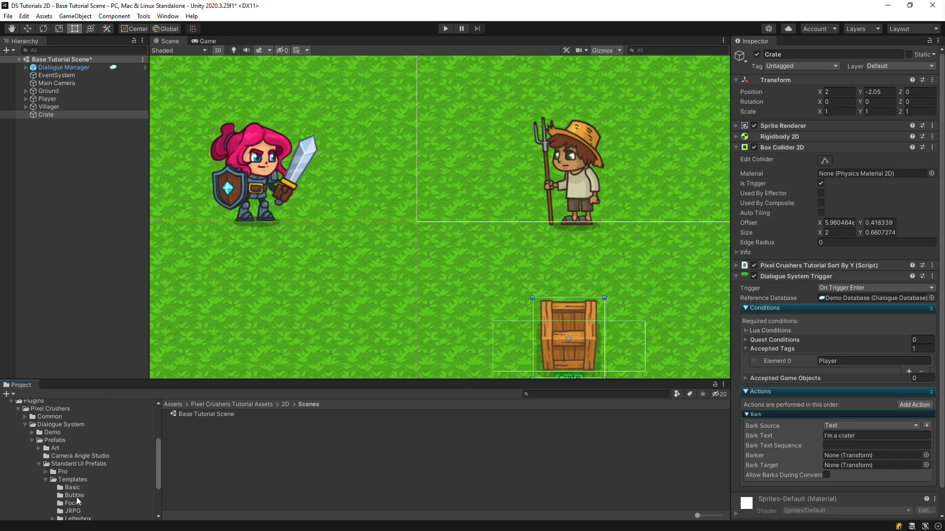
click(74, 495)
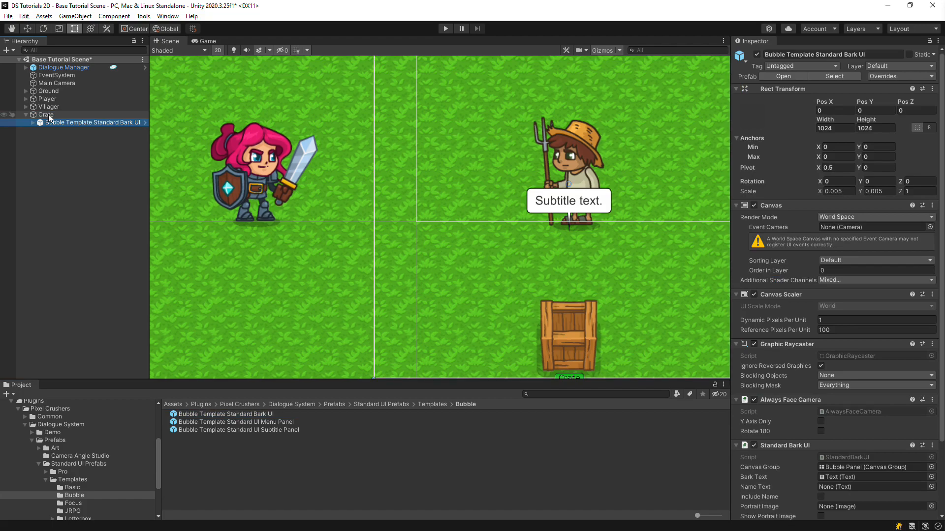
Set the bubble bark UI Canvas order in layer to 9999 so it draws above everything
click(874, 260)
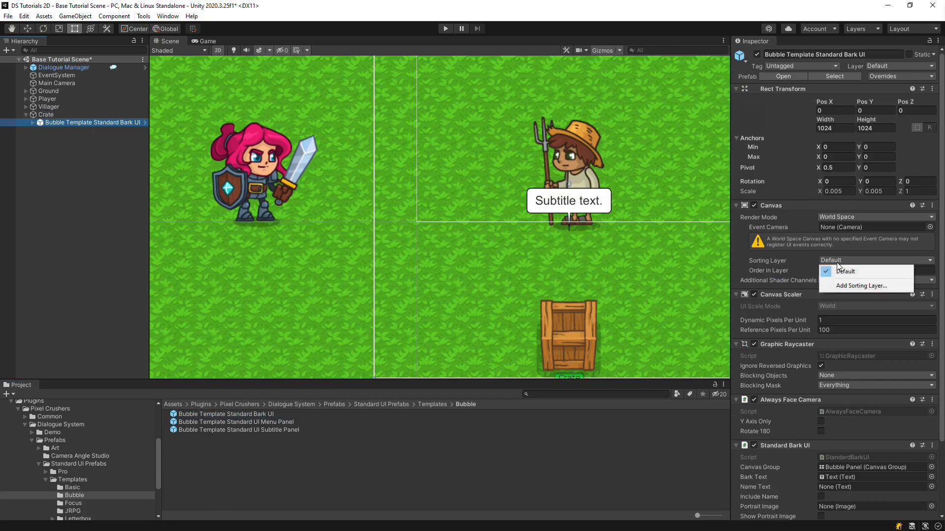
click(845, 271)
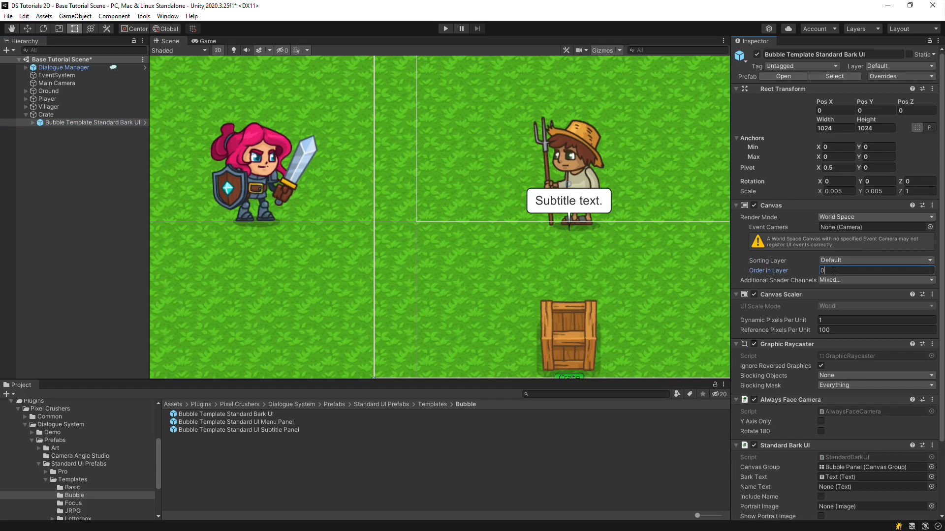
text(9999)
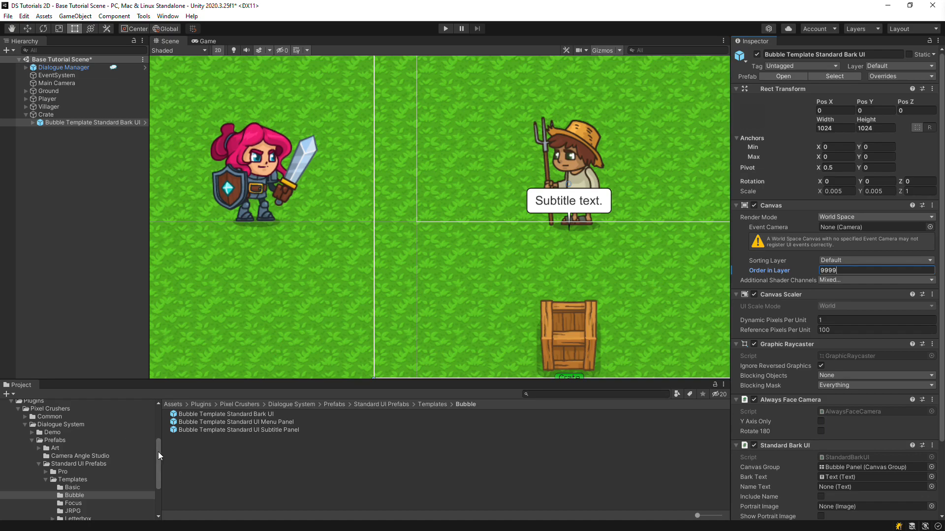
scroll(up, 3)
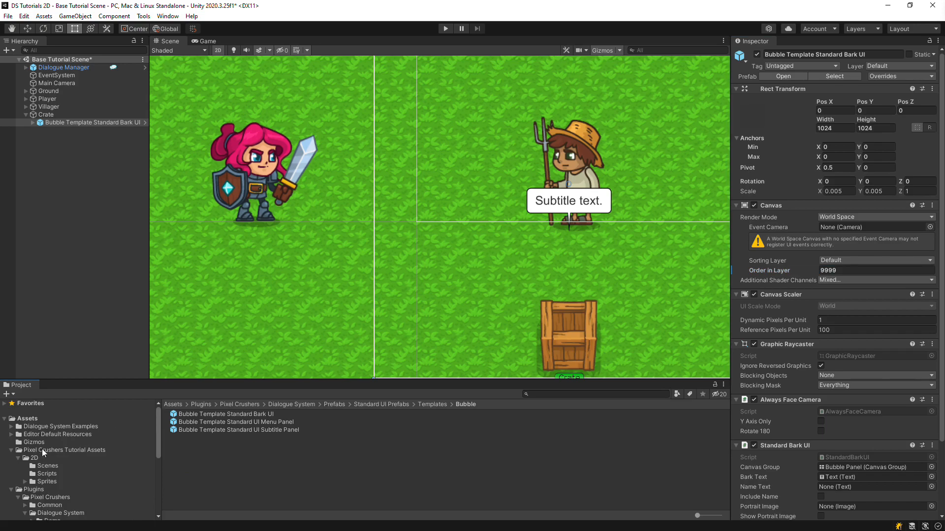
Store the bubble bark UI as a prefab variant in Pixel Crushers Tutorial Assets/2D and delete the instance under Crate
click(36, 457)
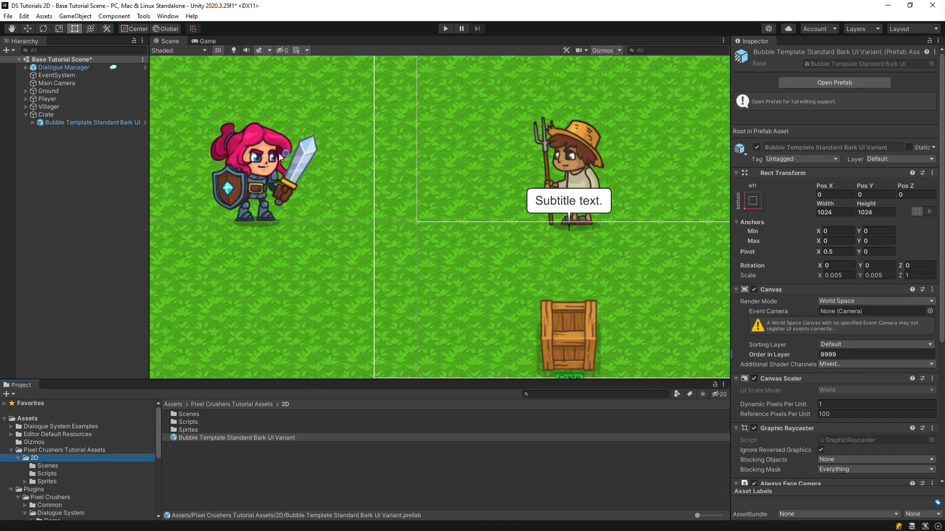
click(91, 122)
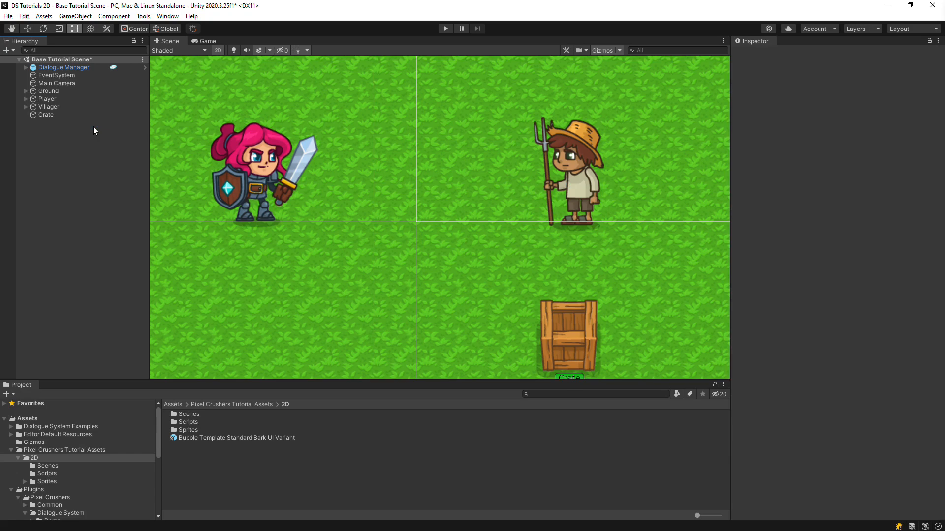
Add a Dialogue Actor to Crate and assign the Bubble Template Standard Bark UI Variant as its Bark UI
click(47, 114)
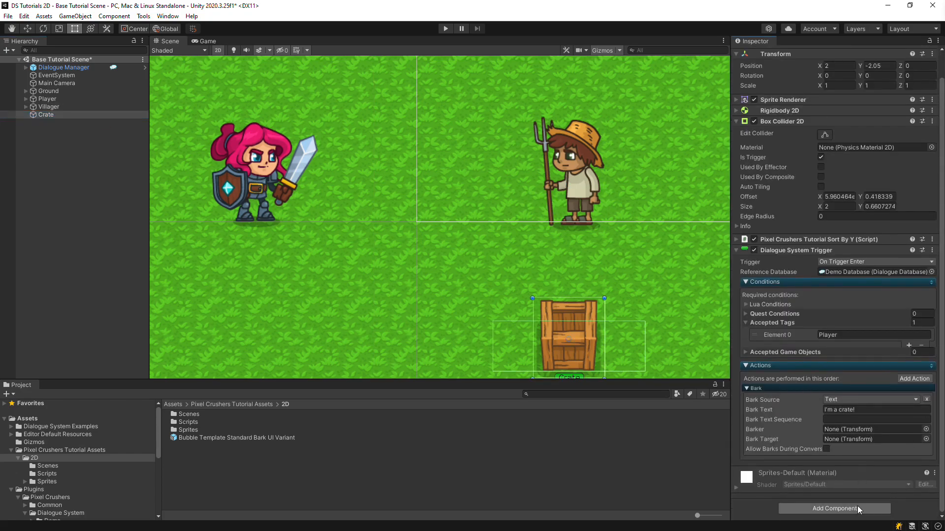
click(833, 509)
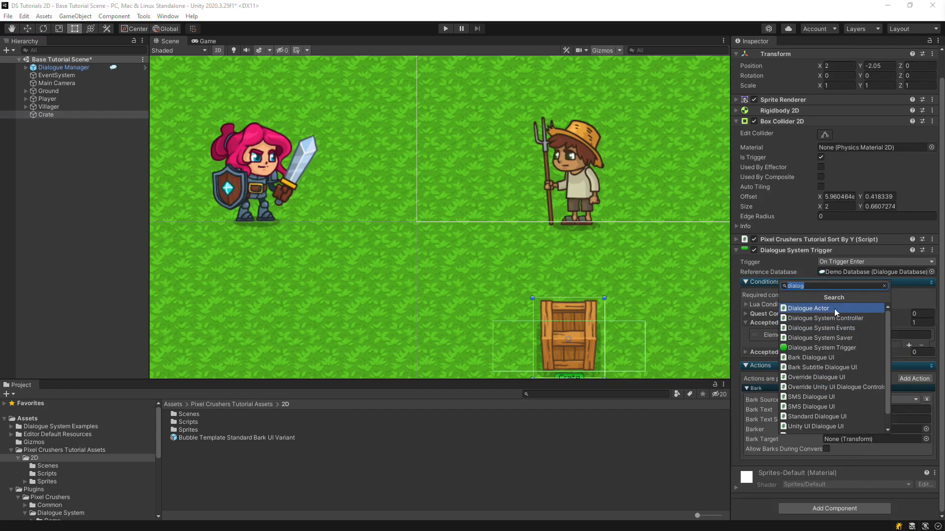
click(807, 308)
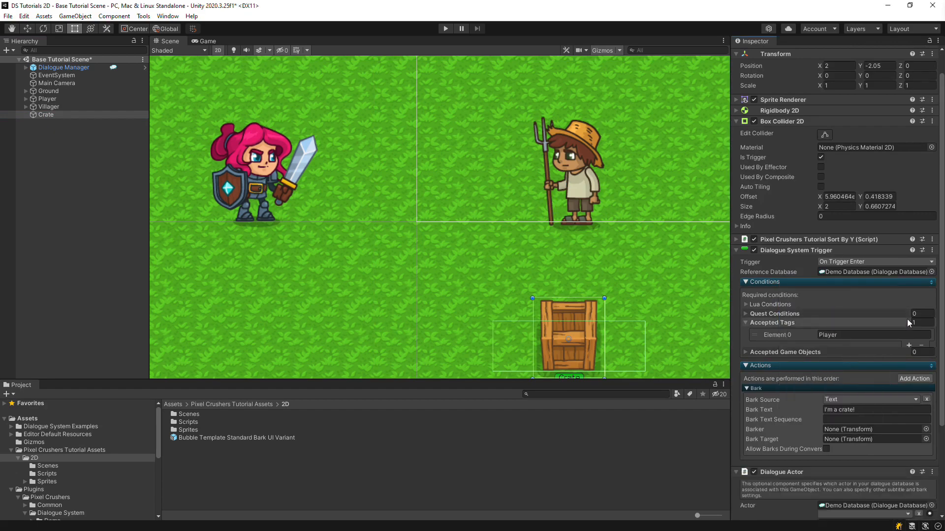
scroll(down, 3)
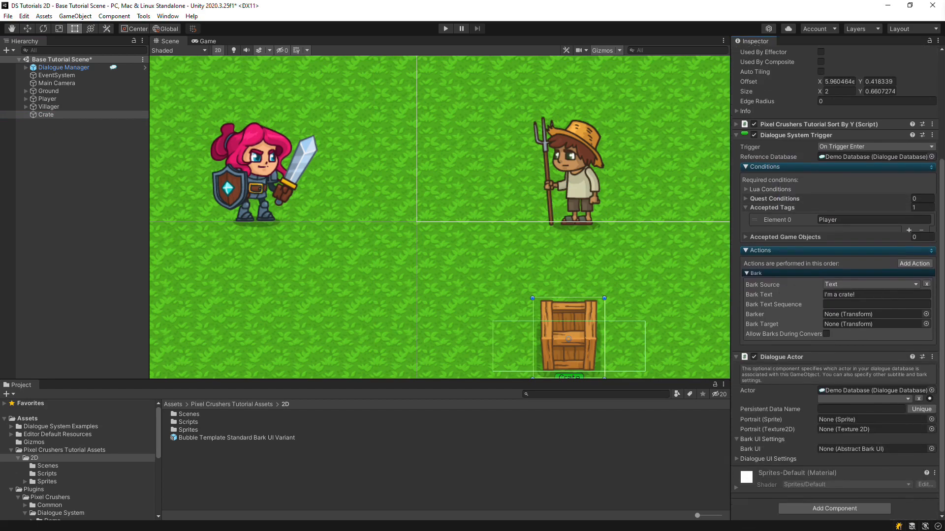
click(239, 437)
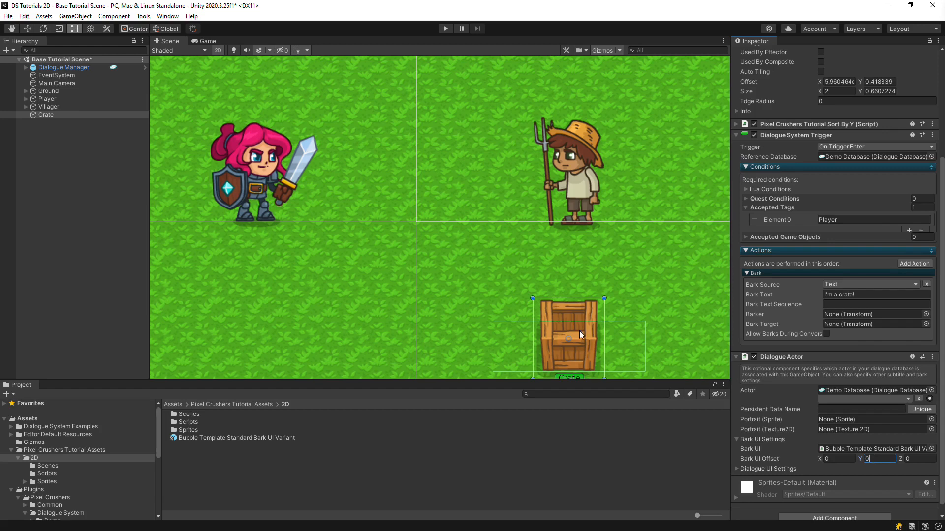
mouse_move(445, 29)
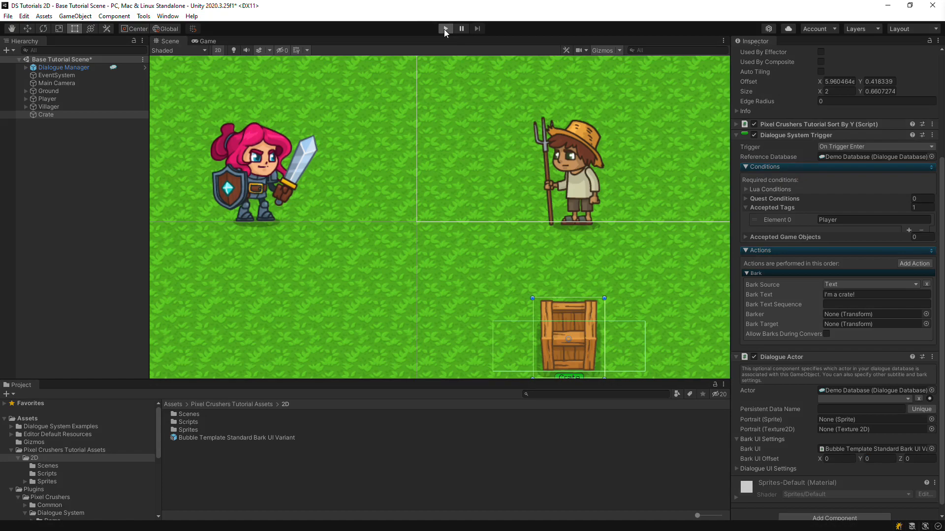
Enter Play mode to test the crate's bubble bark in game
click(444, 29)
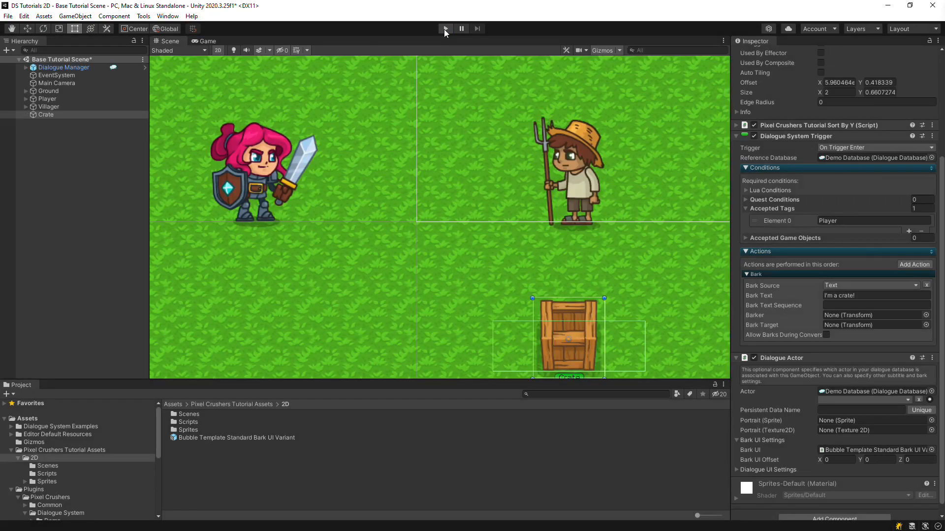
Stop the test run and give Villager a Usable component with maximum use distance 5
click(49, 107)
text(usa)
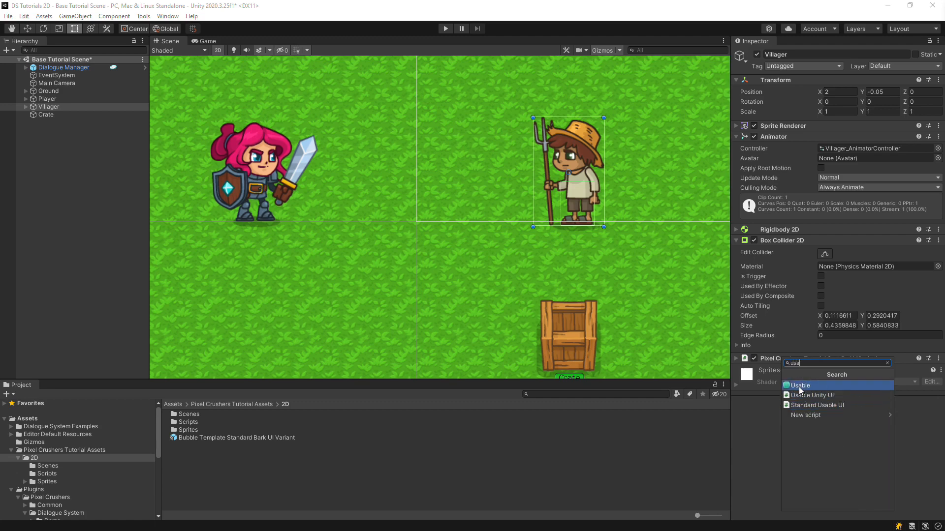
click(798, 386)
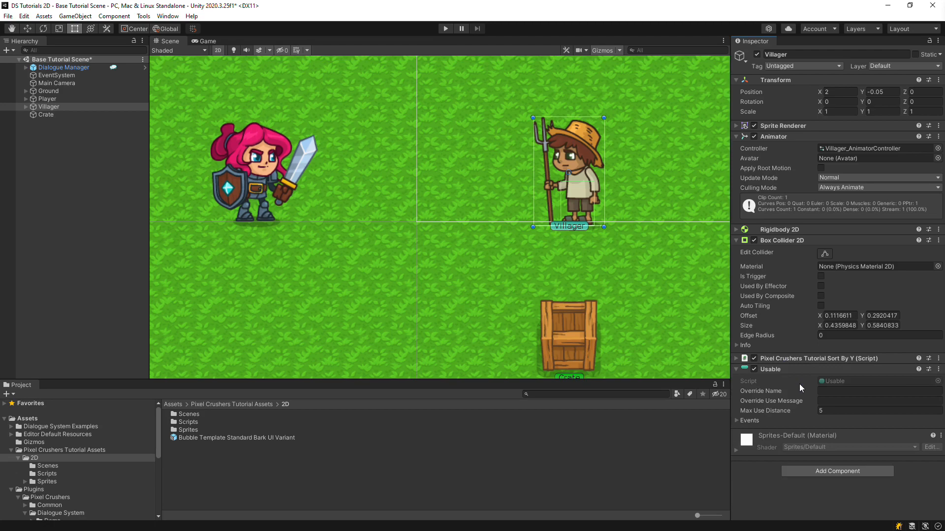
click(47, 98)
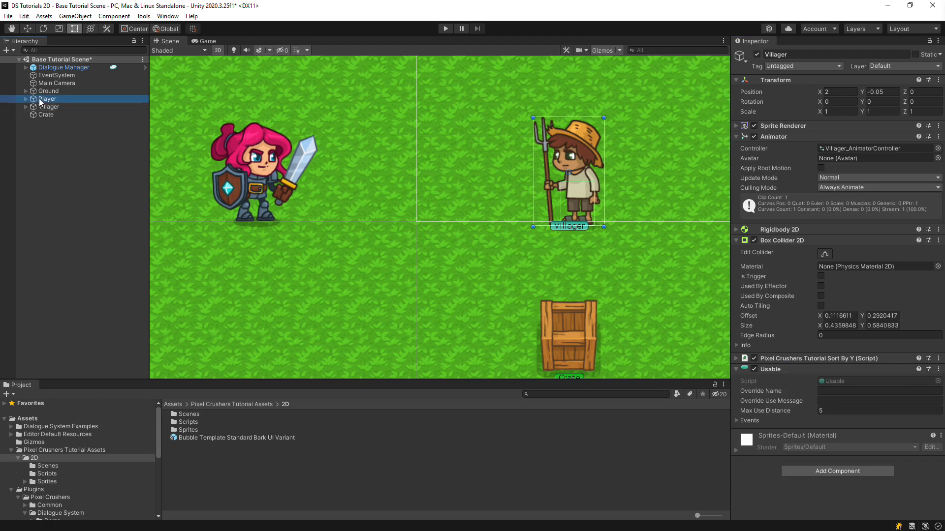
Add a second Box Collider 2D to Player as a trigger, offset Y 0.655, size 3 by 1.31
click(46, 99)
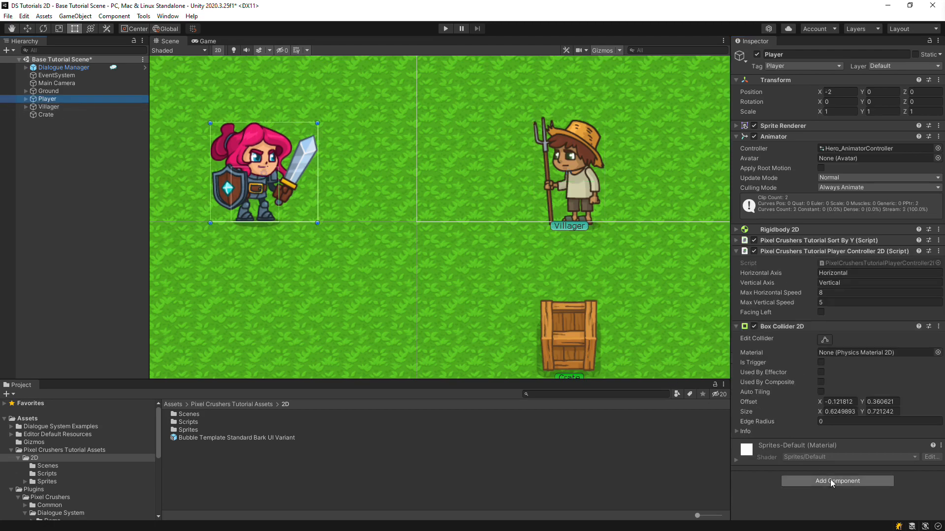
click(836, 481)
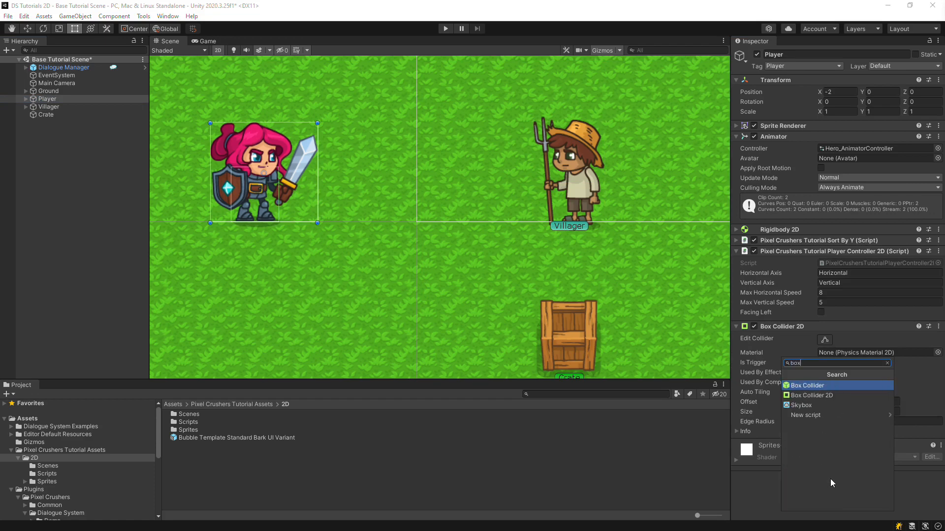
click(813, 395)
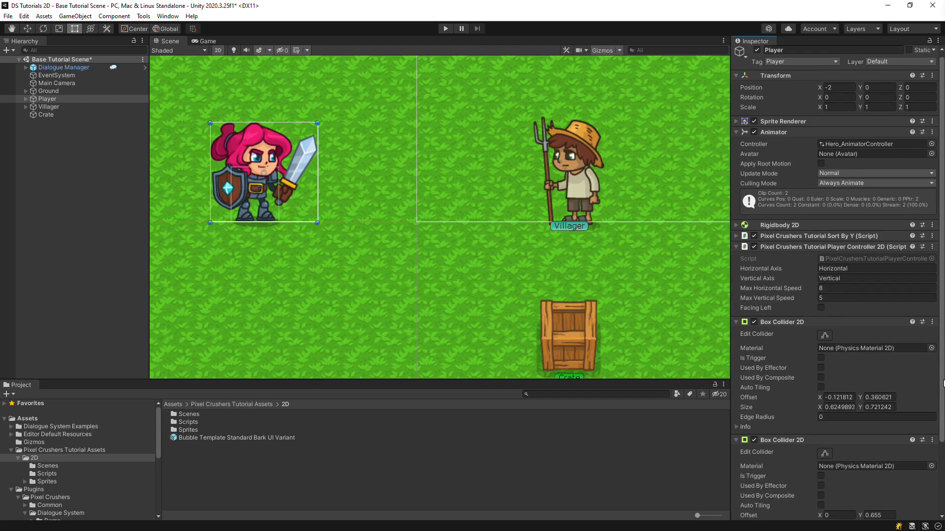
scroll(down, 3)
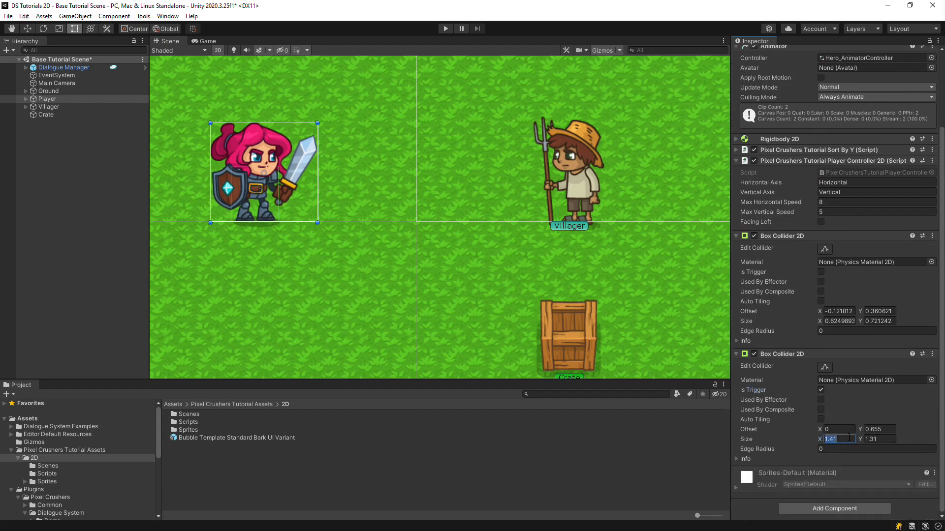
text(3)
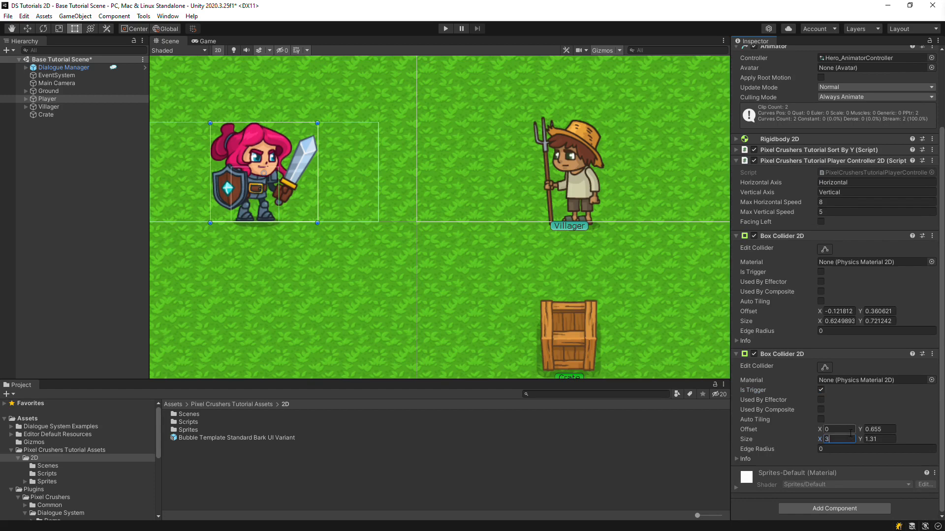
click(834, 508)
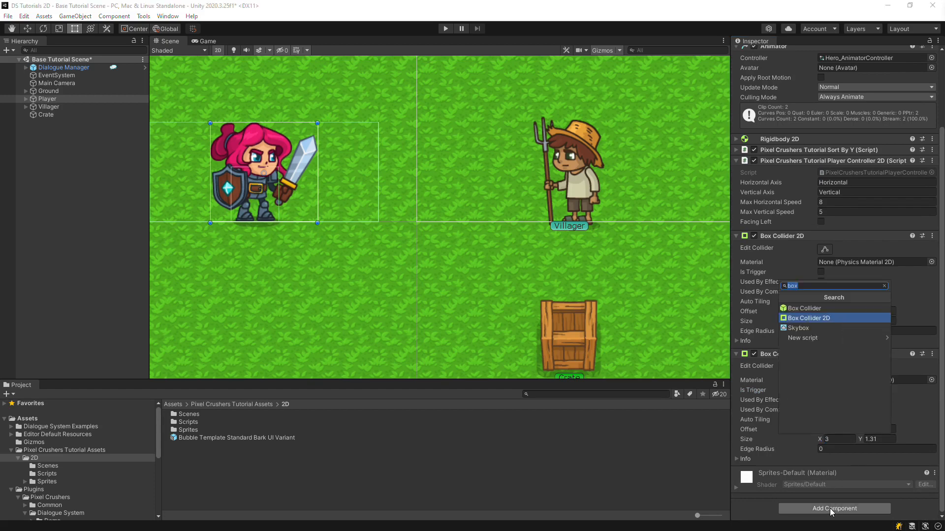
Add a Proximity Selector to Player, accepting Unity UI for the selector
text(prox)
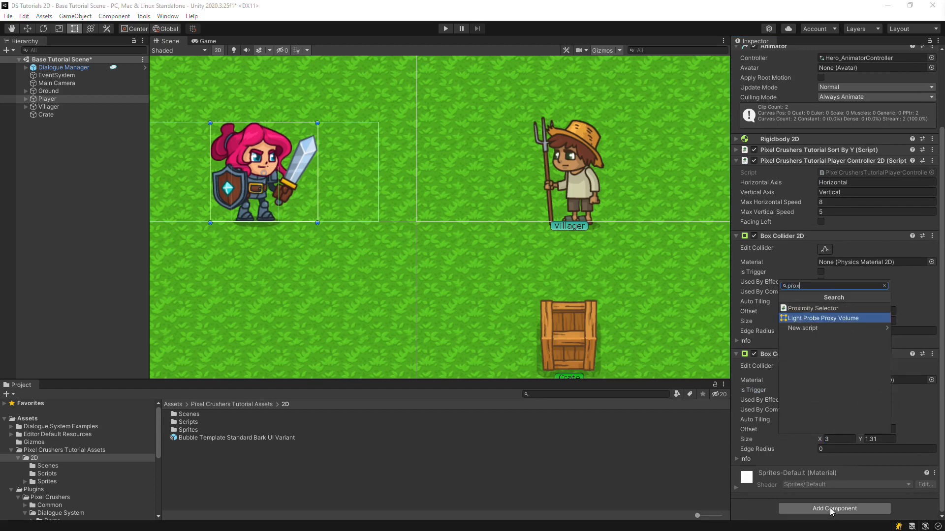
click(813, 308)
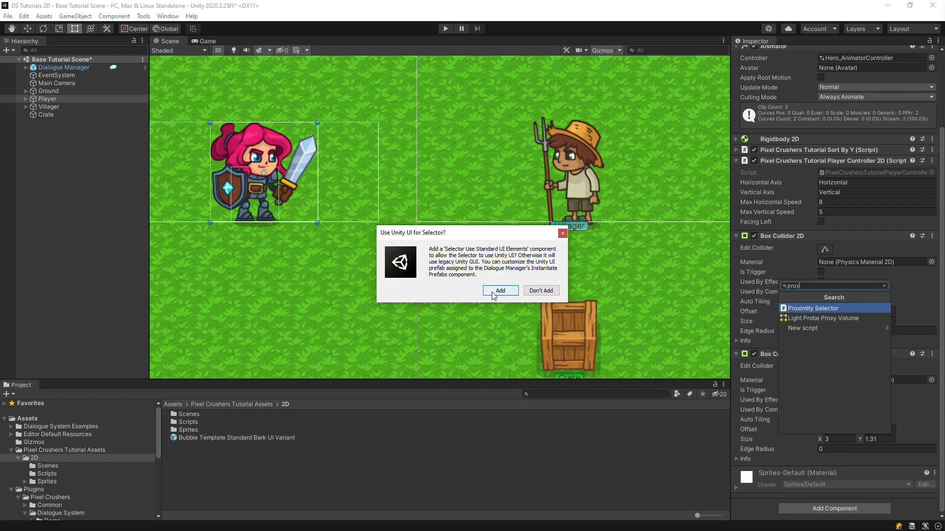
click(499, 291)
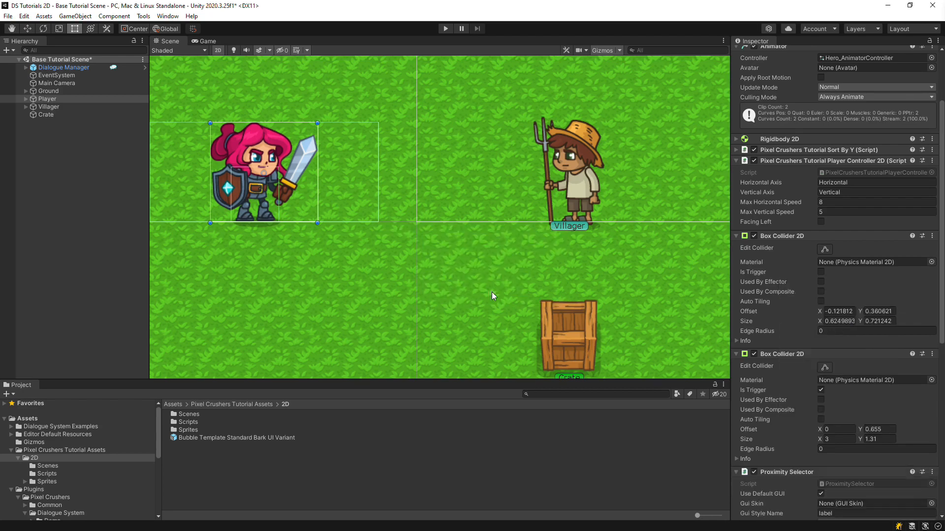
mouse_move(228, 167)
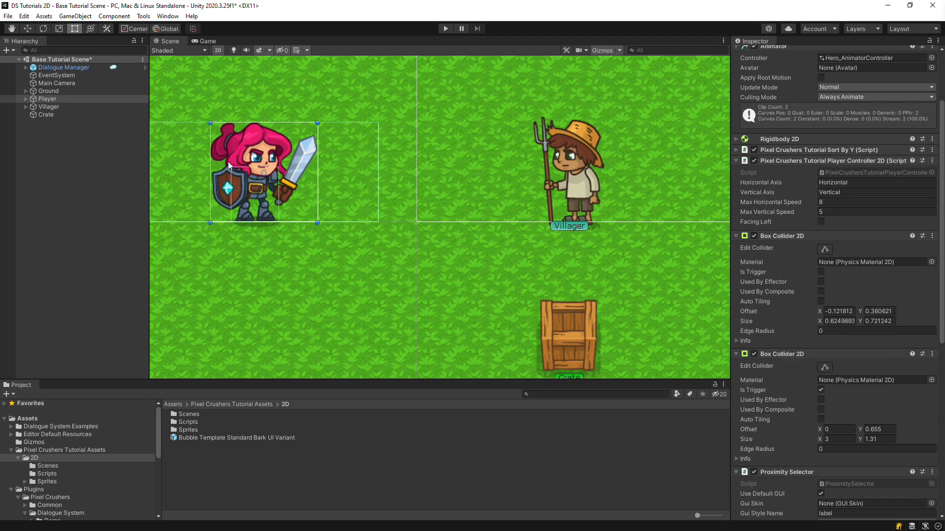
Inspect the Dialogue Manager's Instantiate Prefabs list showing Basic Standard UI Selector Elements with the quest HUD and log window
click(26, 66)
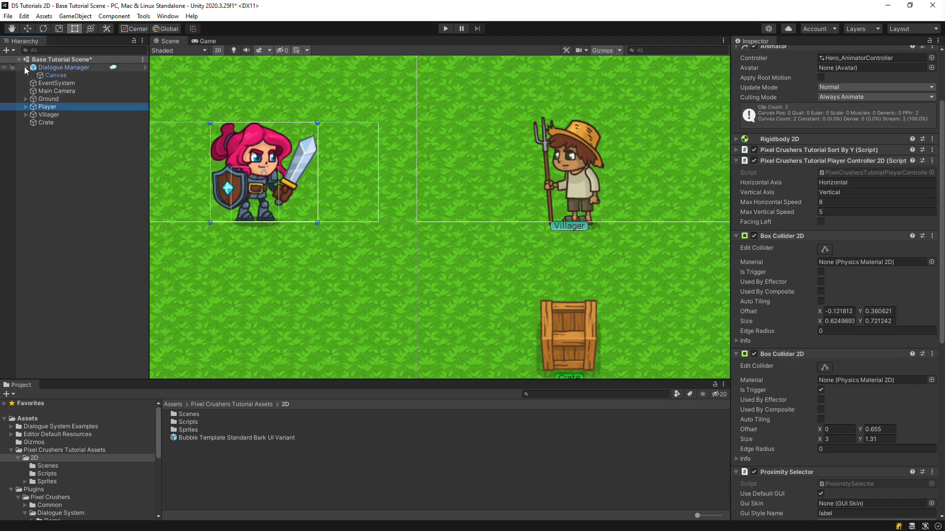
click(65, 67)
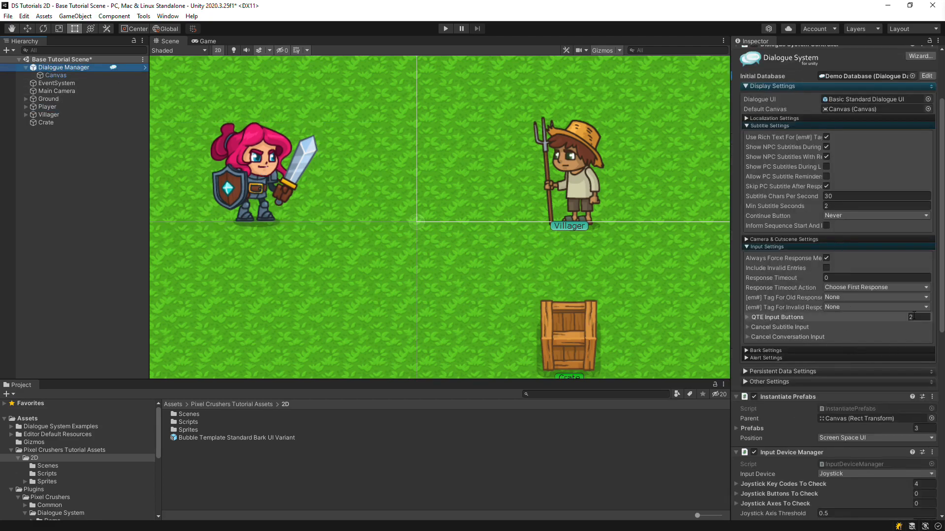
scroll(down, 3)
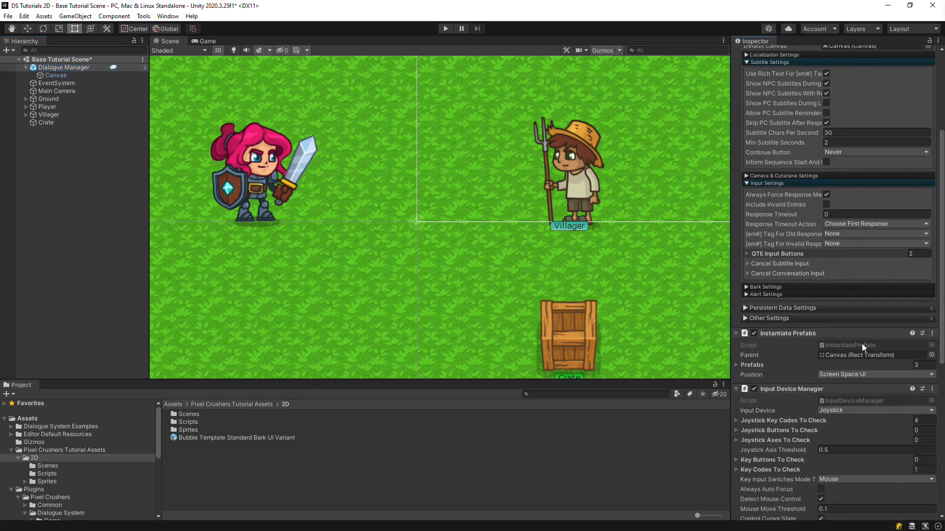
click(739, 364)
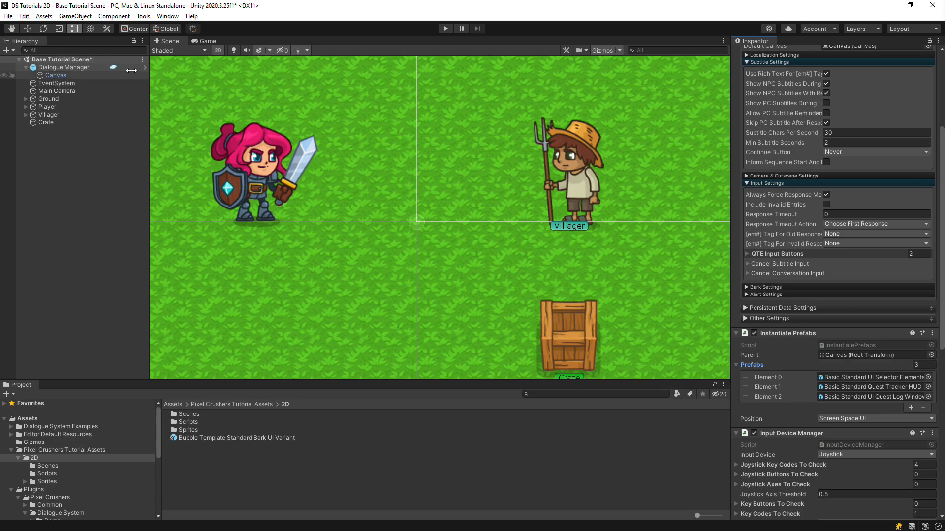
click(25, 67)
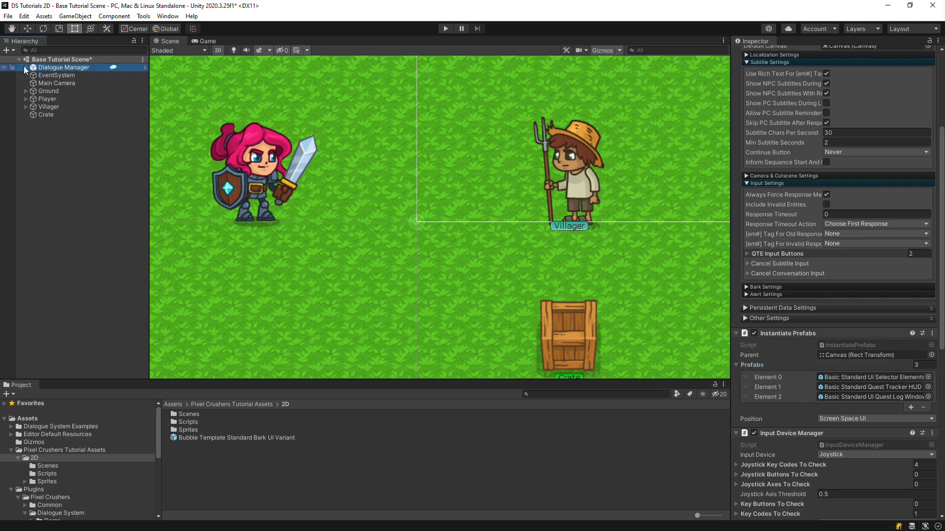
Review Player's Proximity Selector settings, then select Villager and search 'dia' for dialogue components
click(46, 98)
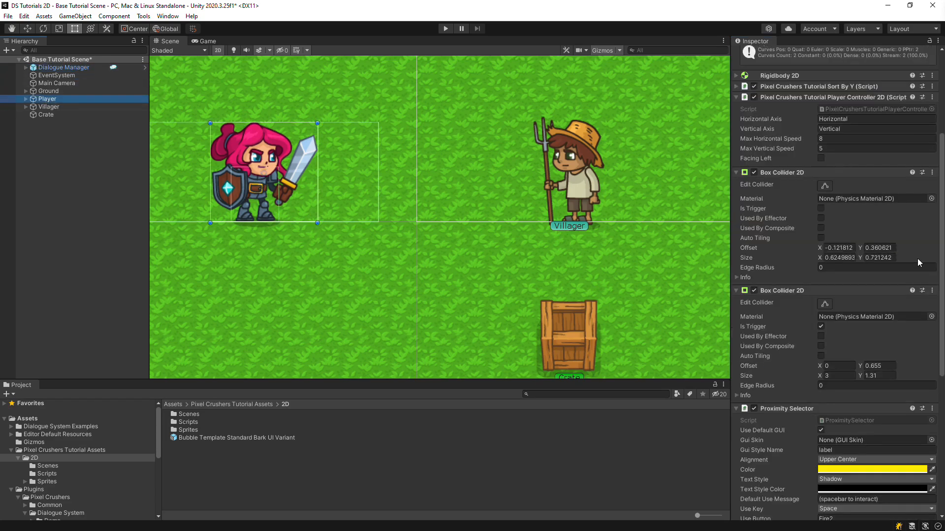
scroll(down, 3)
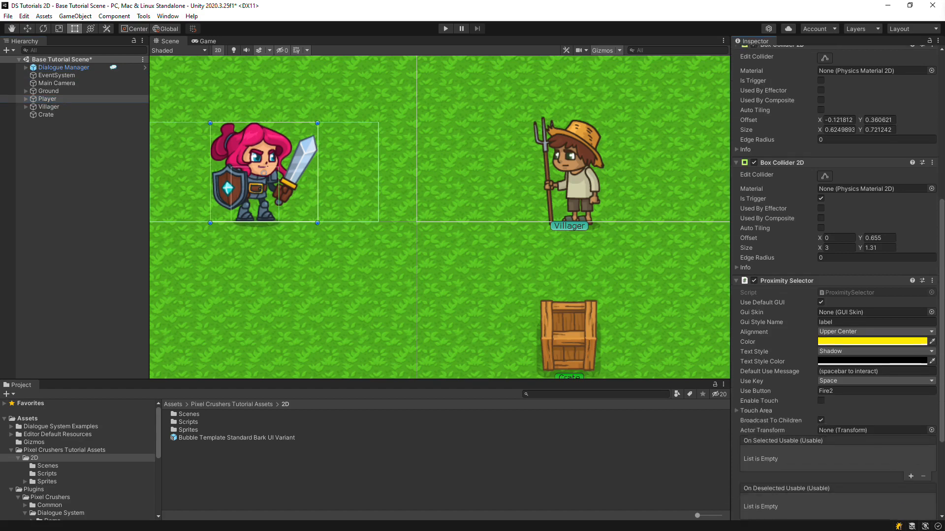
scroll(down, 3)
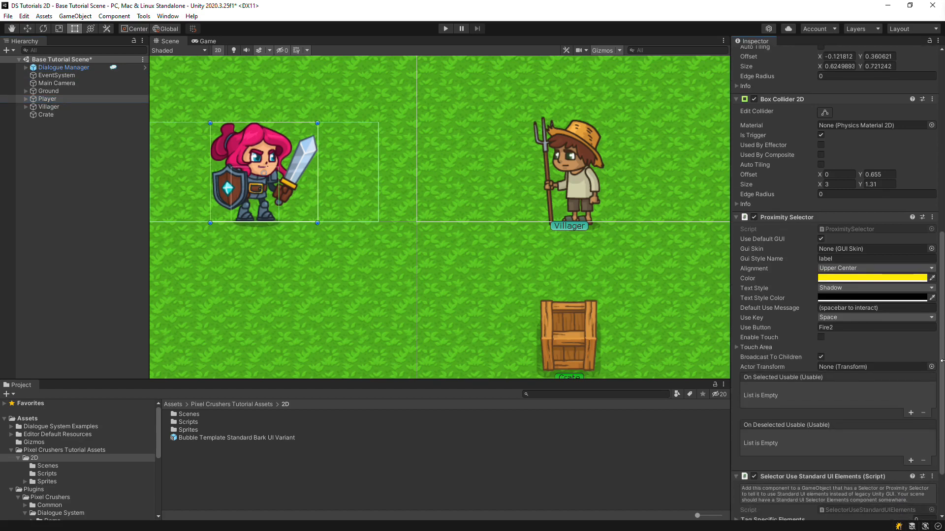
mouse_move(852, 339)
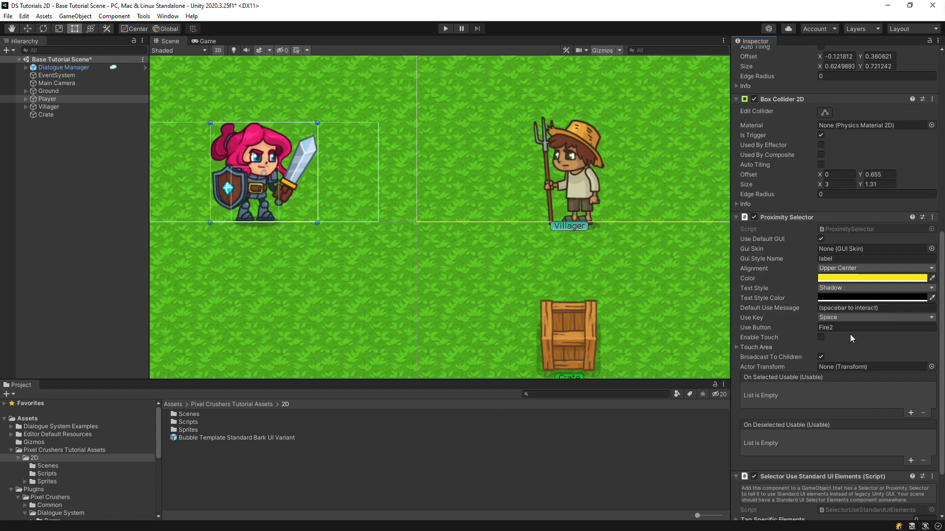
click(49, 106)
text(dia)
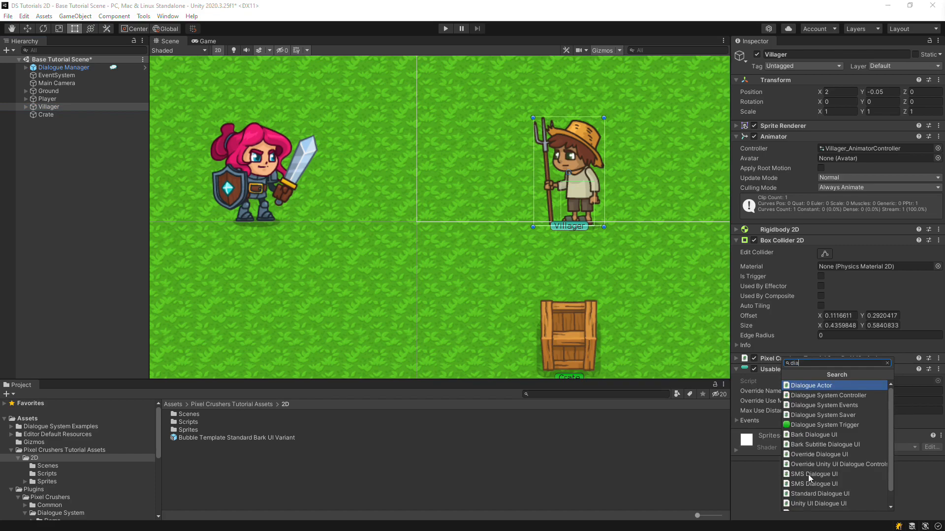
Add a Dialogue System Trigger to Villager and give it a Bark action
click(829, 425)
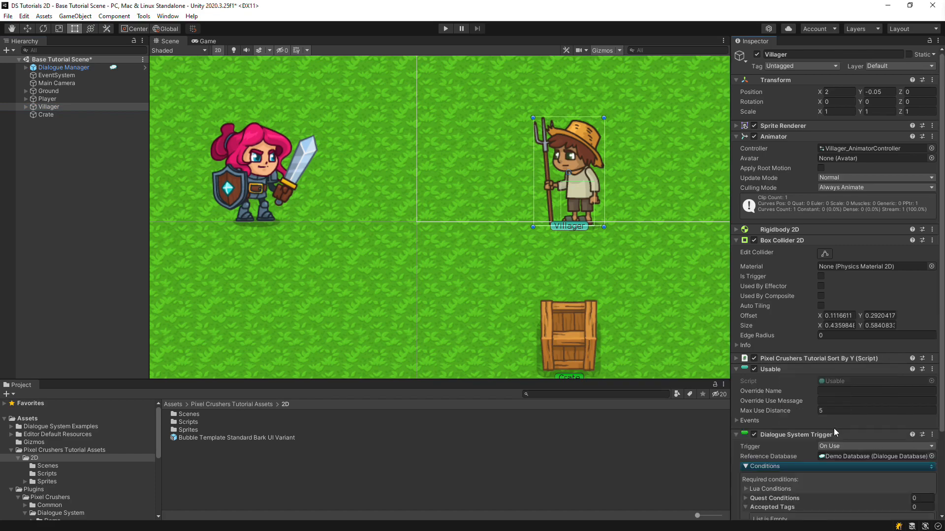
scroll(down, 3)
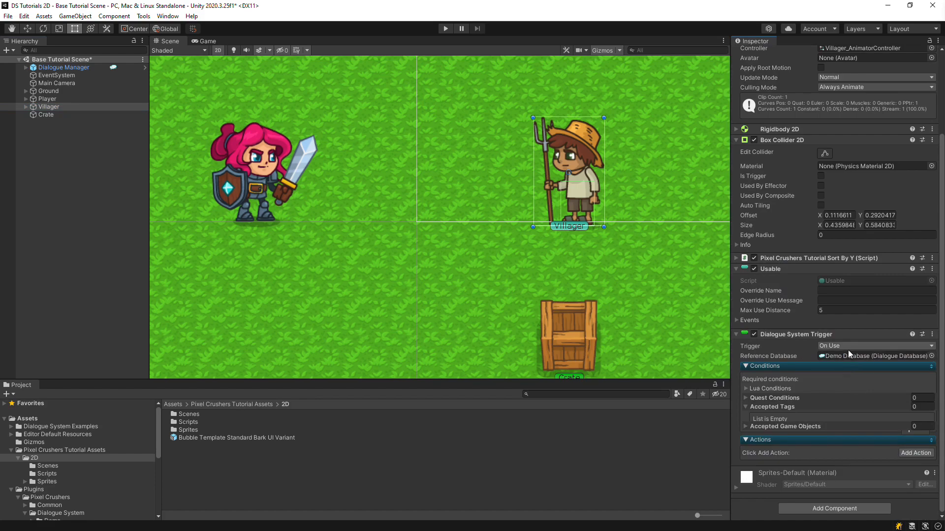
mouse_move(817, 372)
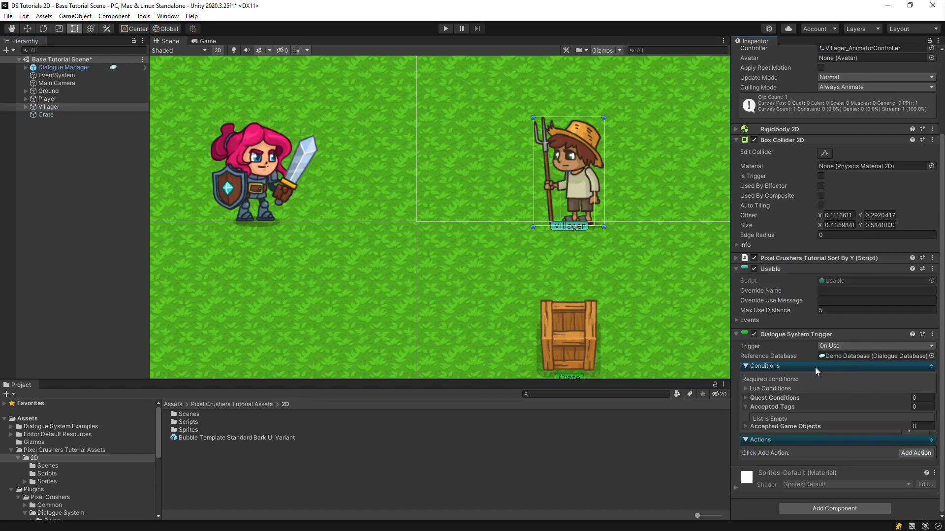
click(916, 453)
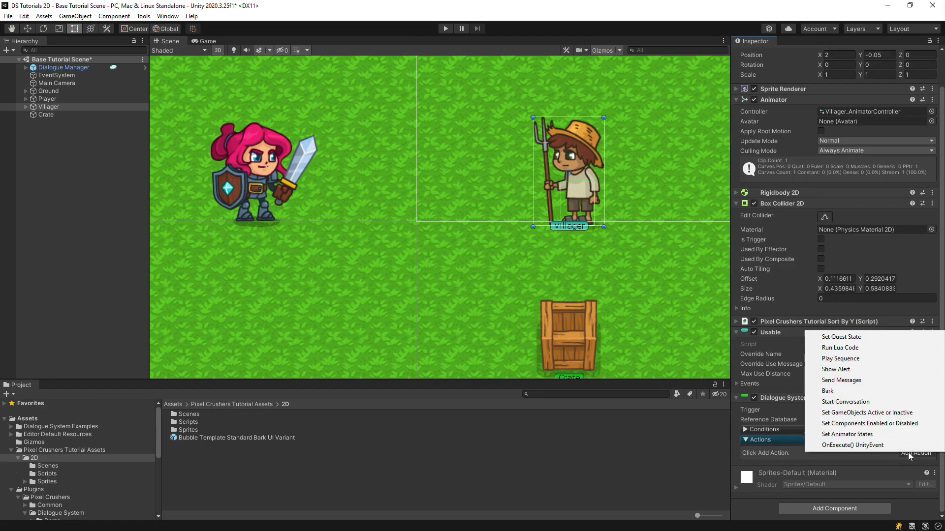
click(828, 391)
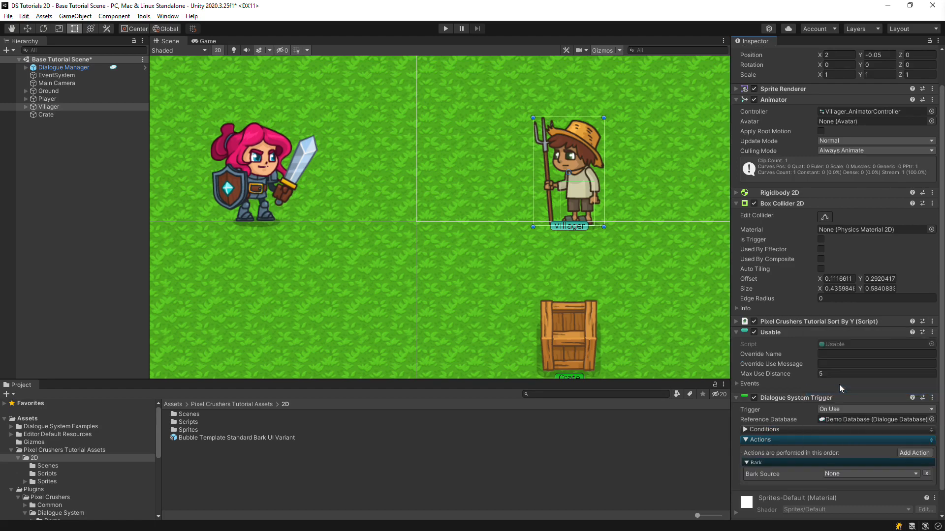
Set the bark's source to Text and enter the bark text "Hello, player!"
click(871, 473)
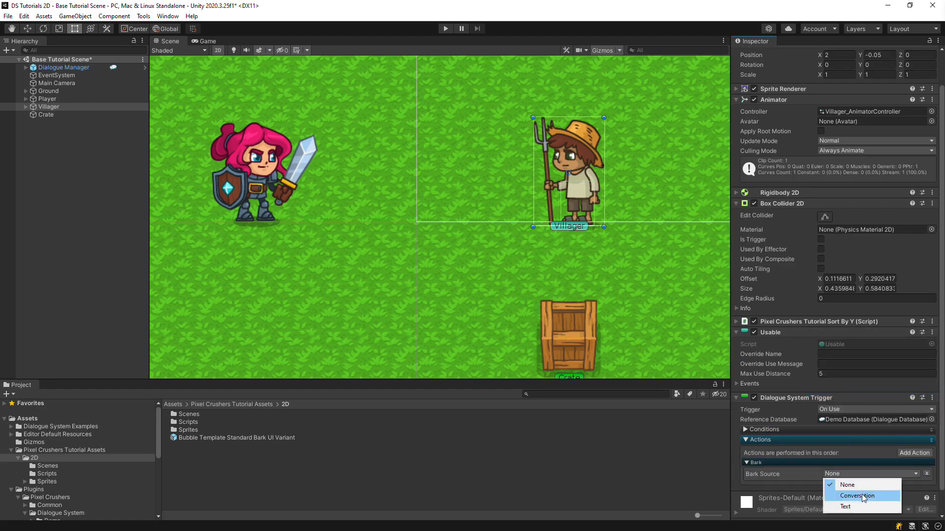
click(845, 507)
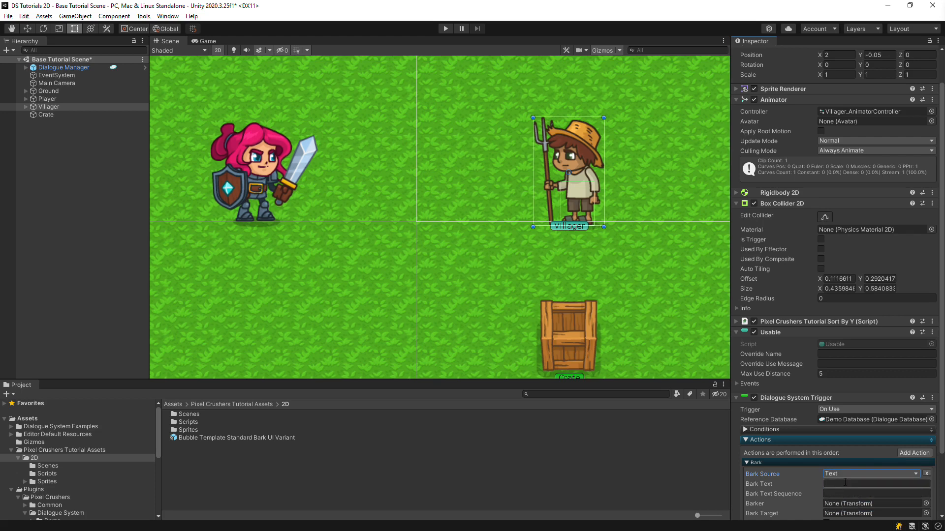
text(Hello, player!)
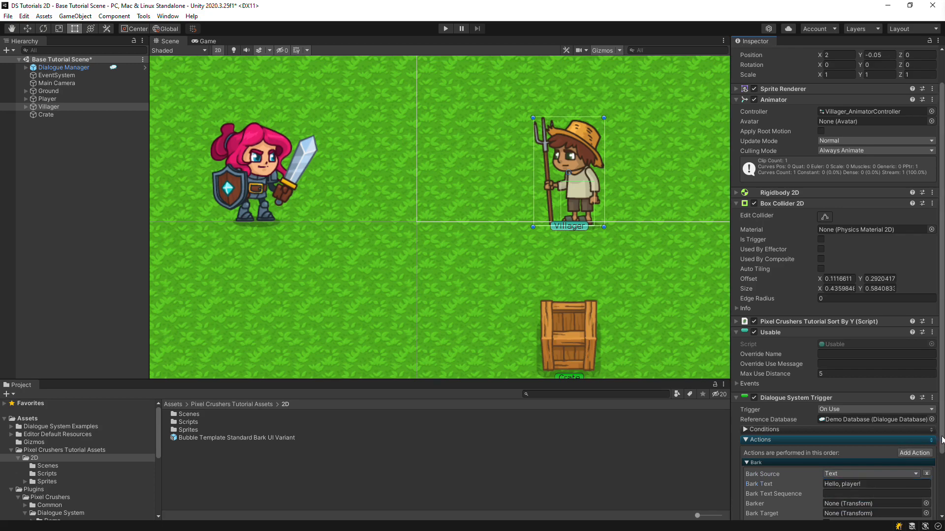
scroll(down, 3)
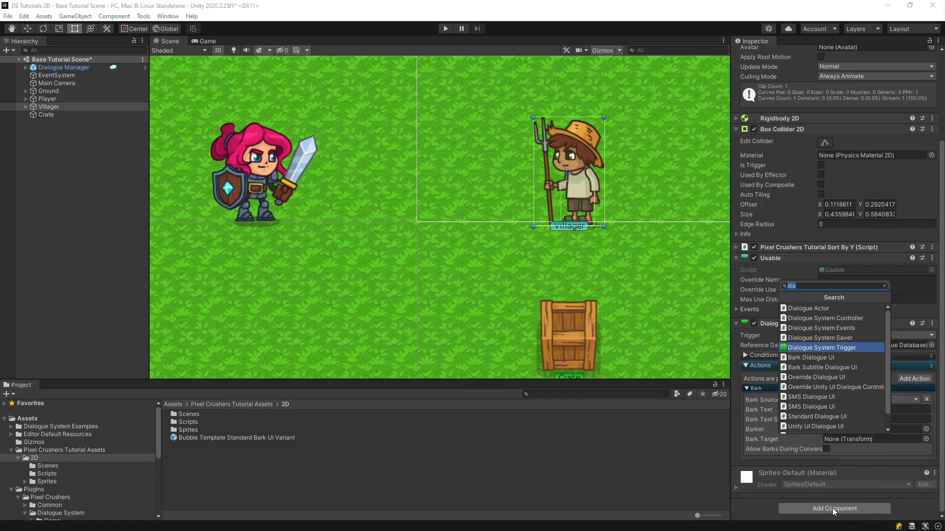
Add a Dialogue Actor to Villager using the Bubble Template Standard Bark UI Variant with offset 0
click(821, 348)
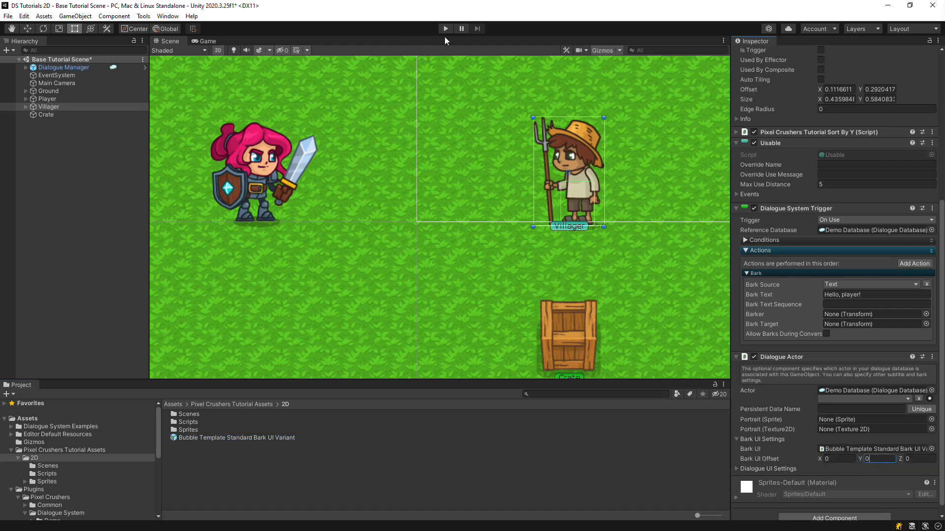
mouse_move(445, 29)
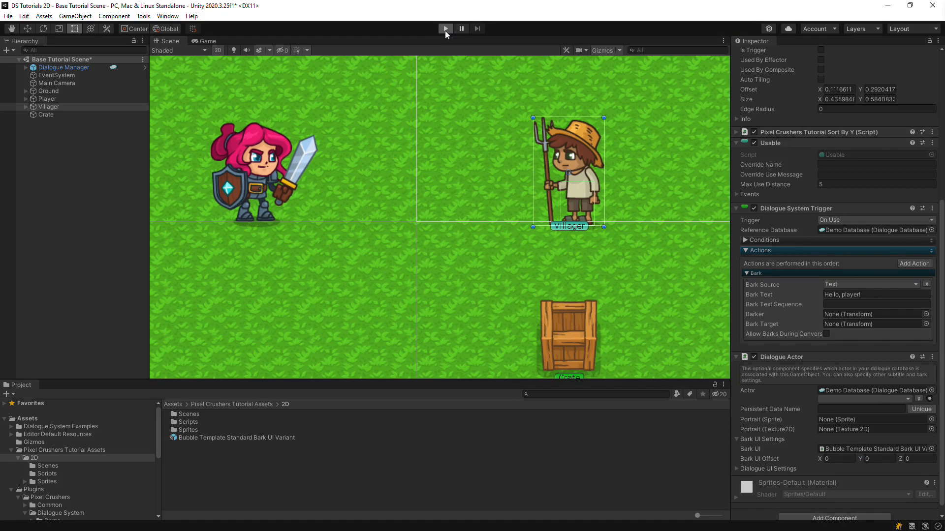
click(445, 29)
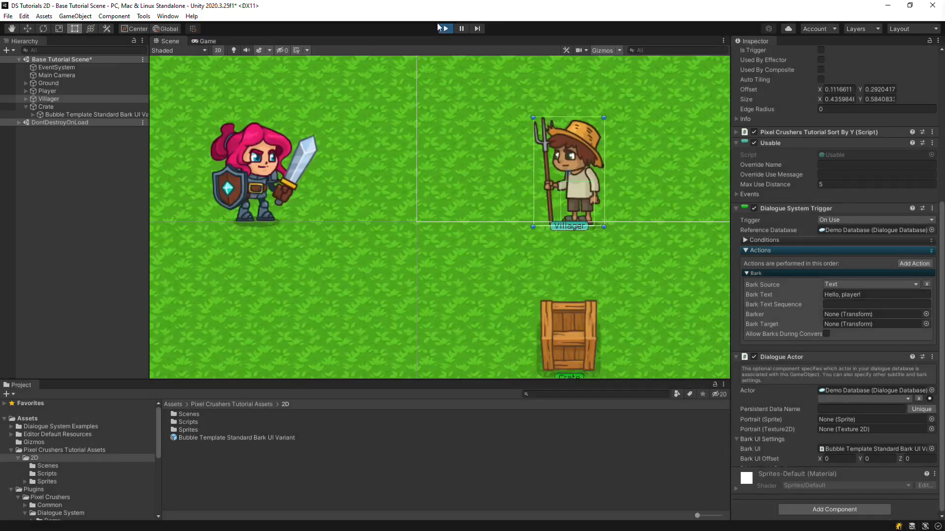
click(445, 28)
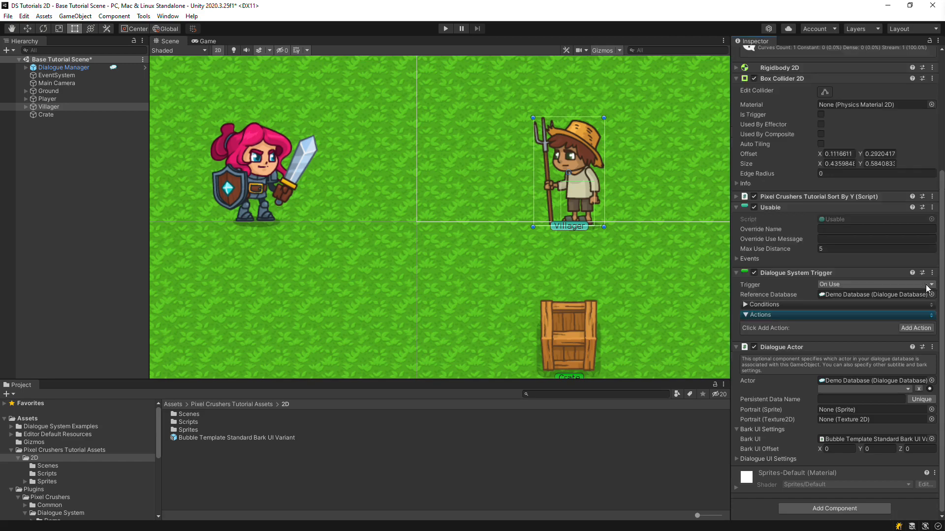
mouse_move(916, 328)
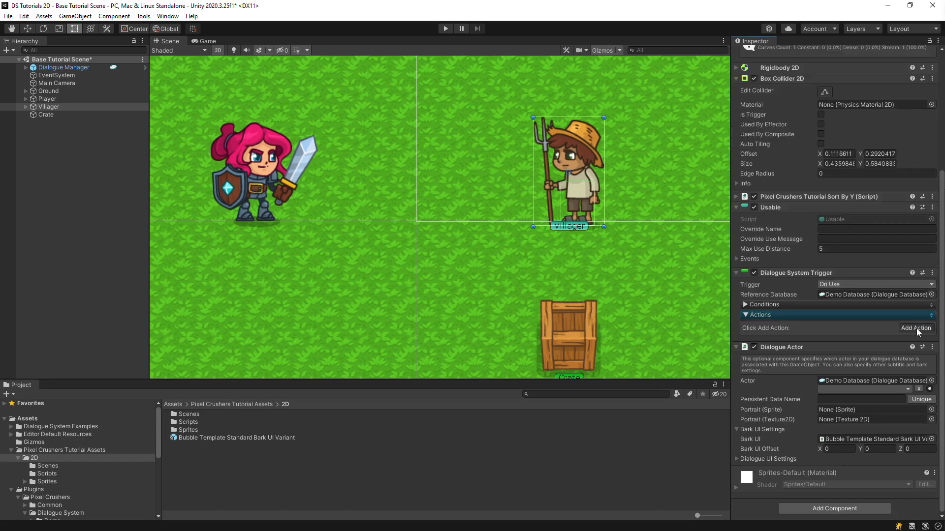
Add a Start Conversation action to the villager's trigger, set to Sergeant Graves
click(915, 328)
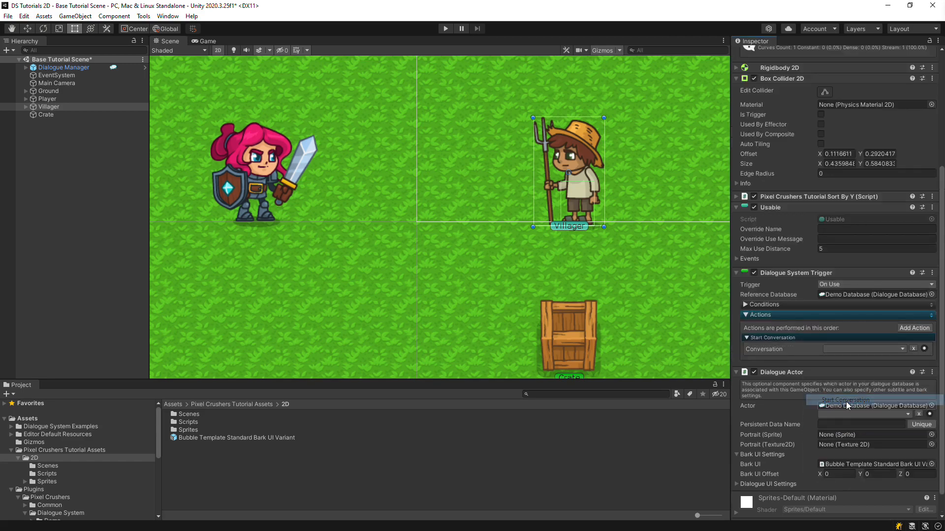
click(906, 348)
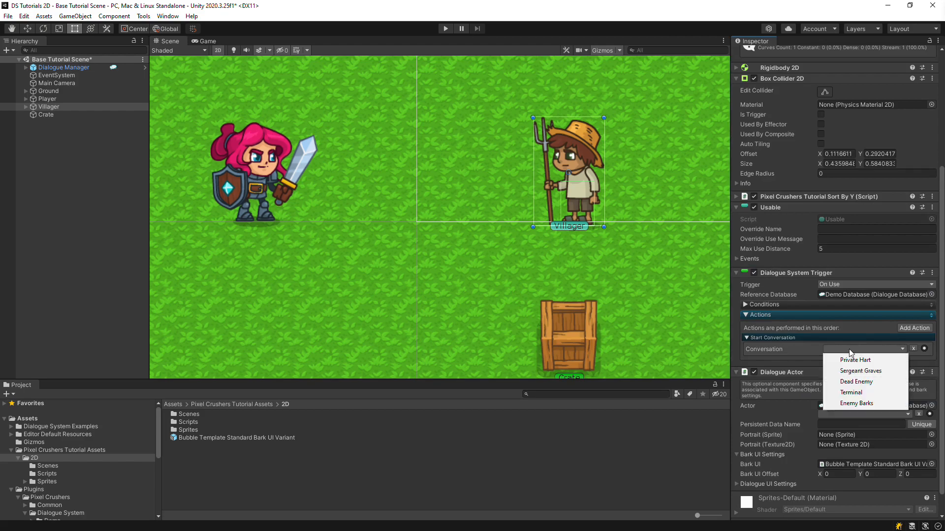
click(860, 371)
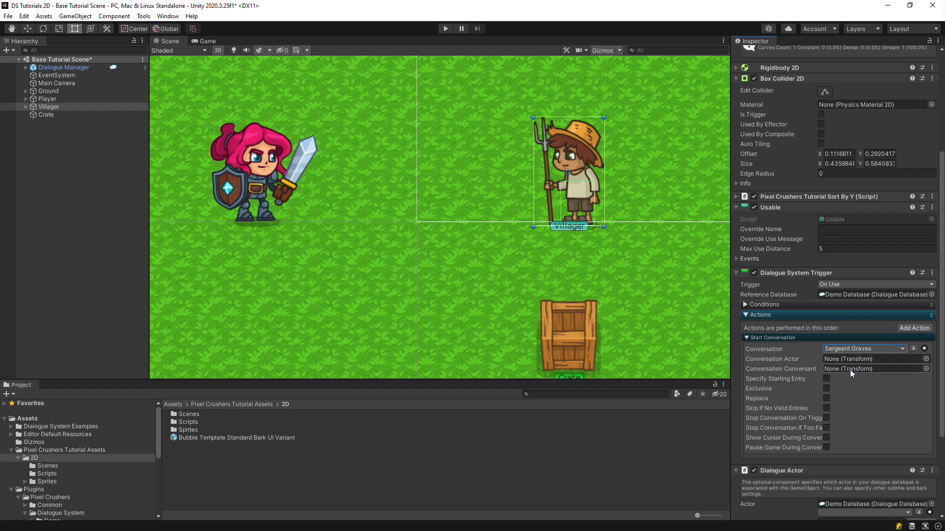
mouse_move(627, 262)
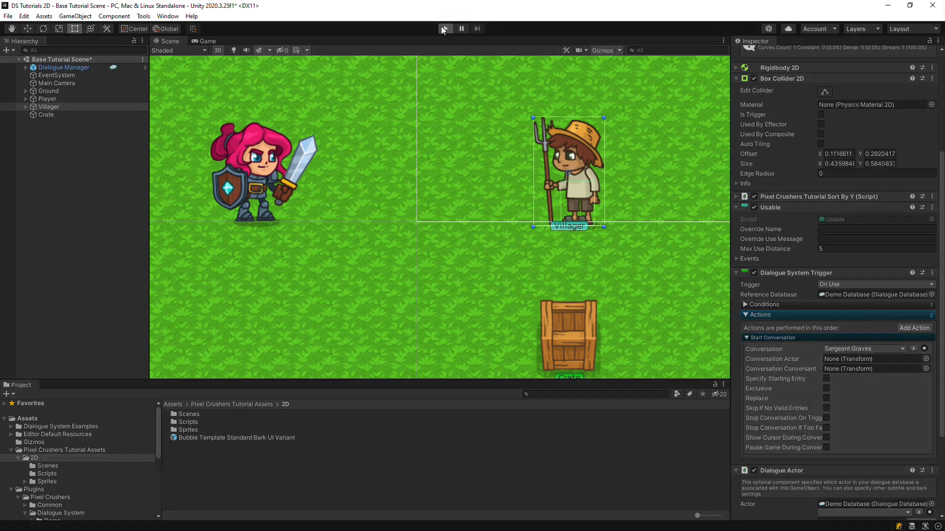
click(445, 29)
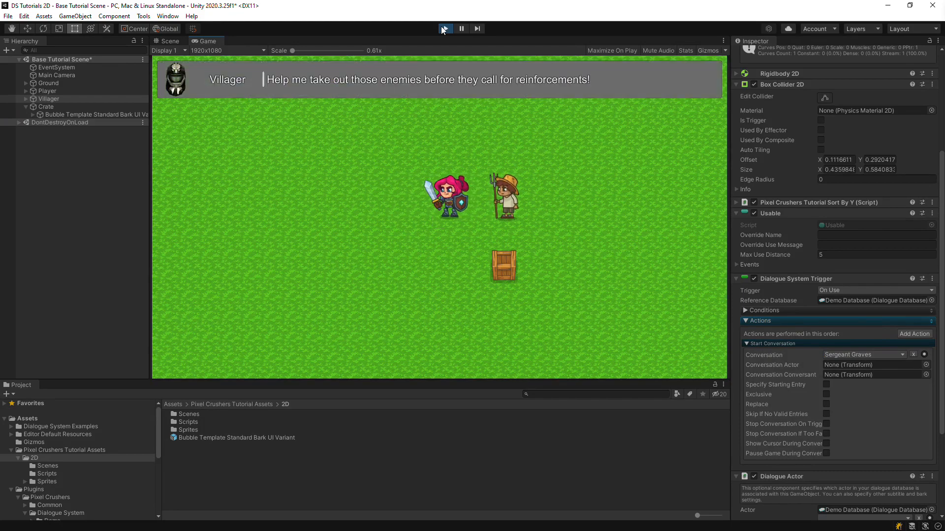
click(445, 28)
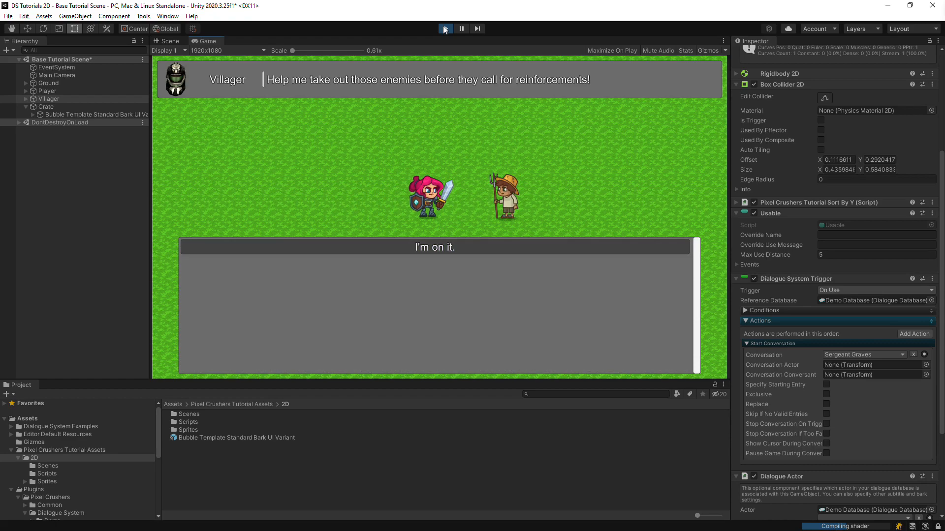
click(445, 28)
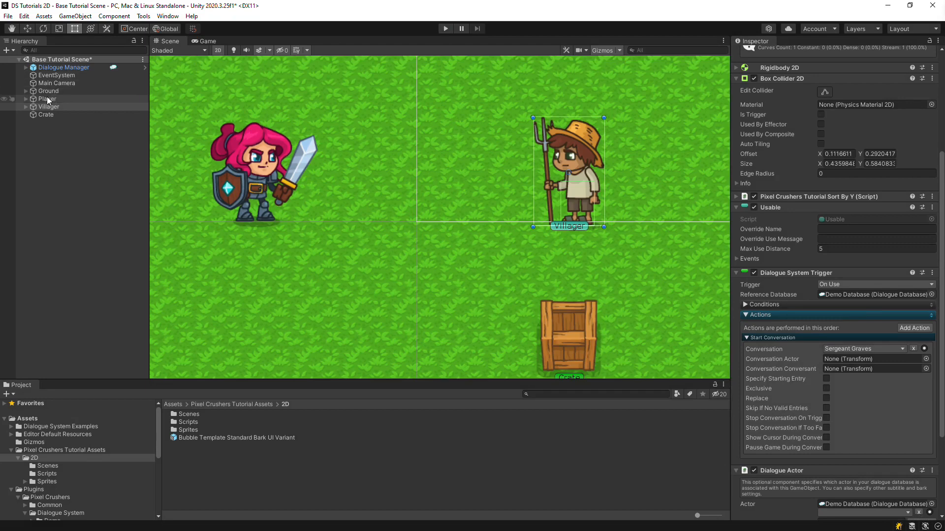
On Player's Dialogue System Events, add On Conversation Start and End entries
click(47, 98)
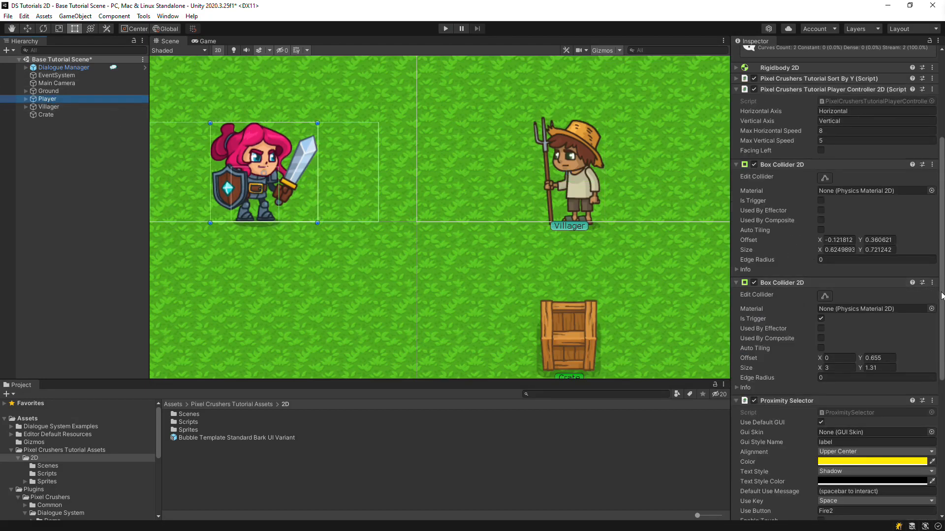
scroll(down, 3)
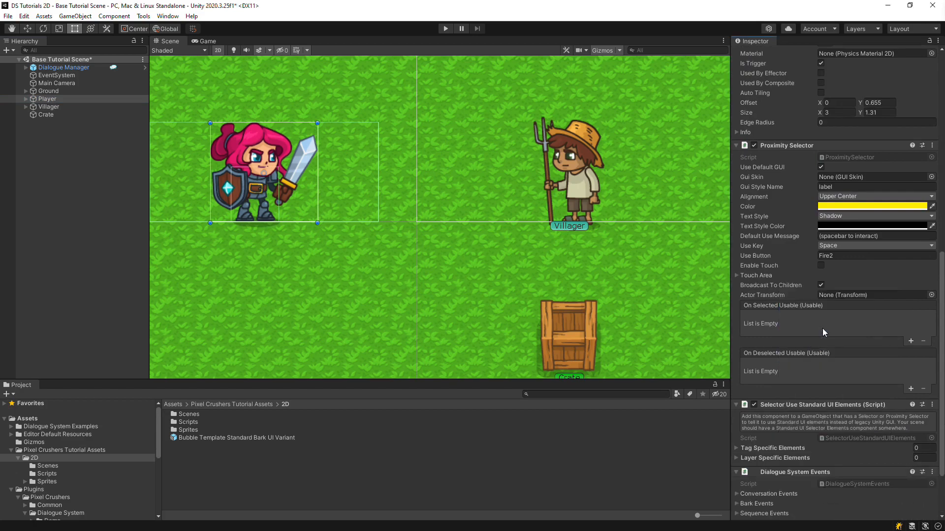
scroll(down, 3)
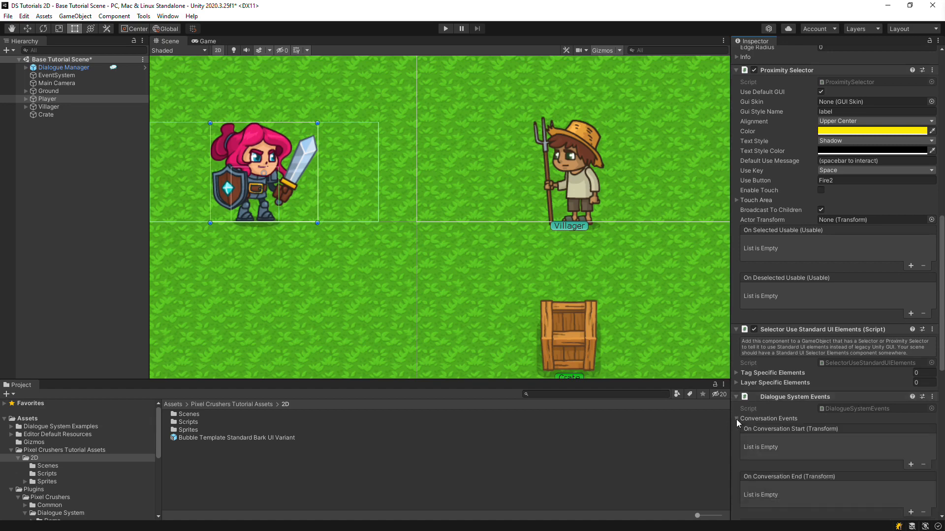
scroll(down, 3)
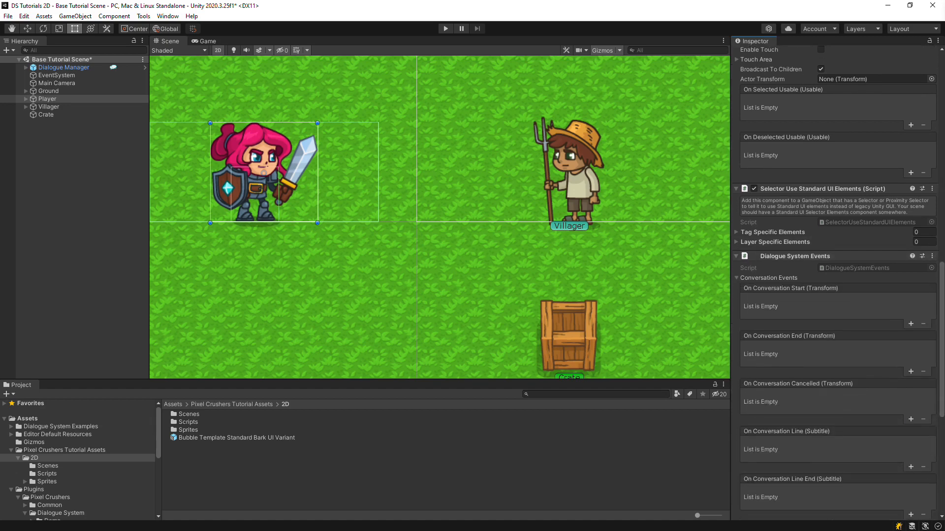
click(910, 306)
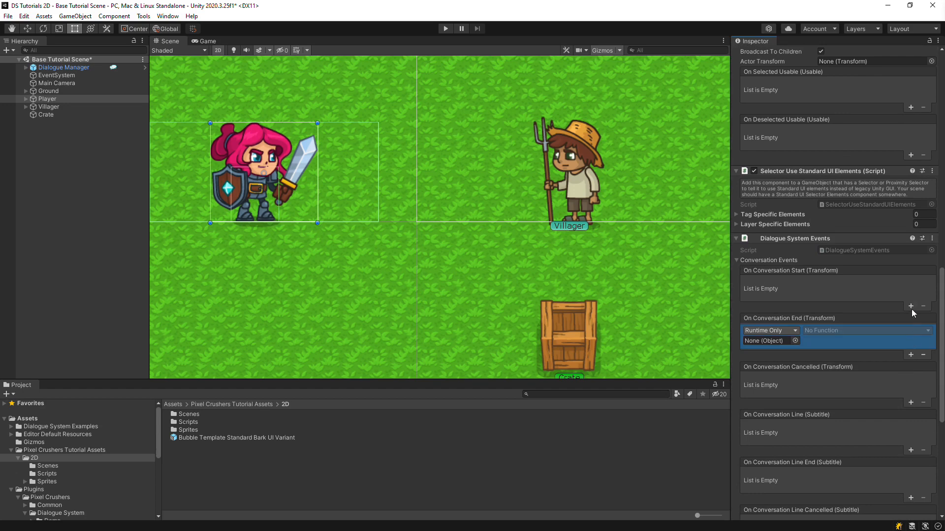
click(911, 306)
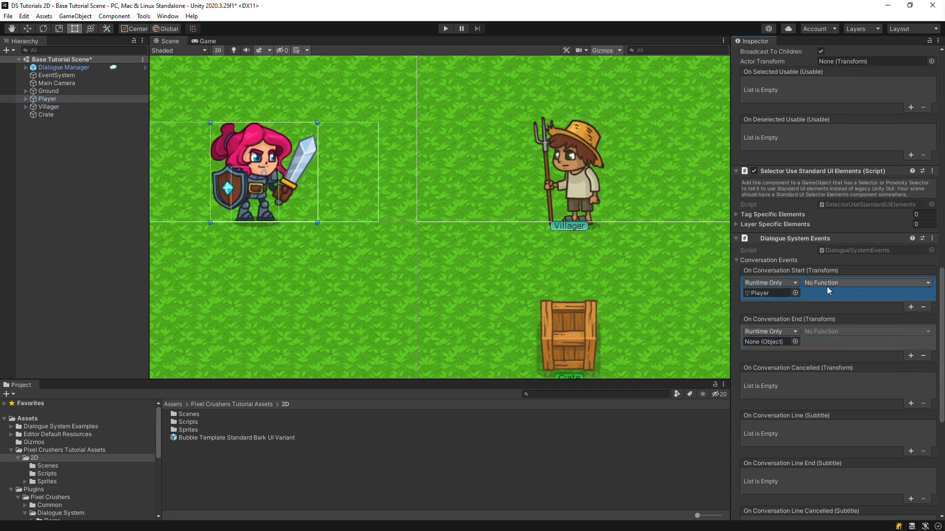
Bind both entries to PixelCrushersTutorialPlayerController2D.enabled: off at start, on at end
click(866, 282)
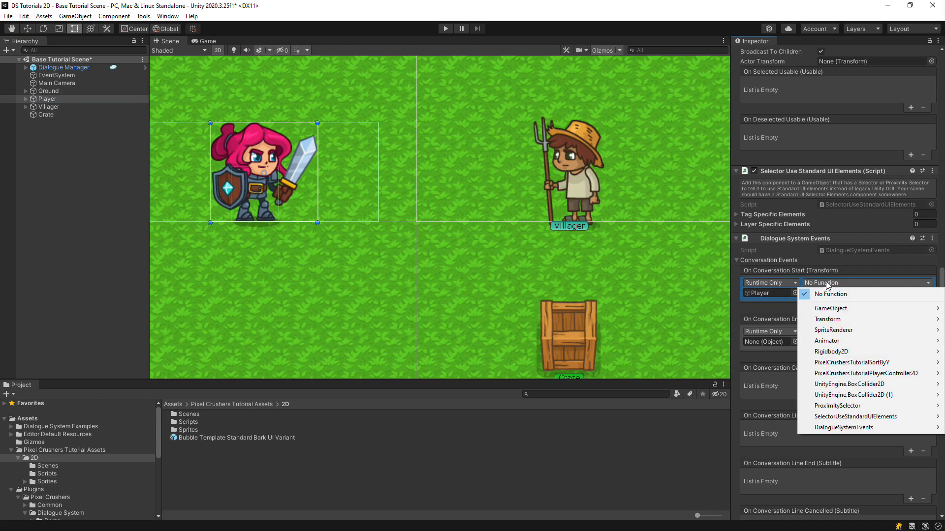
mouse_move(866, 373)
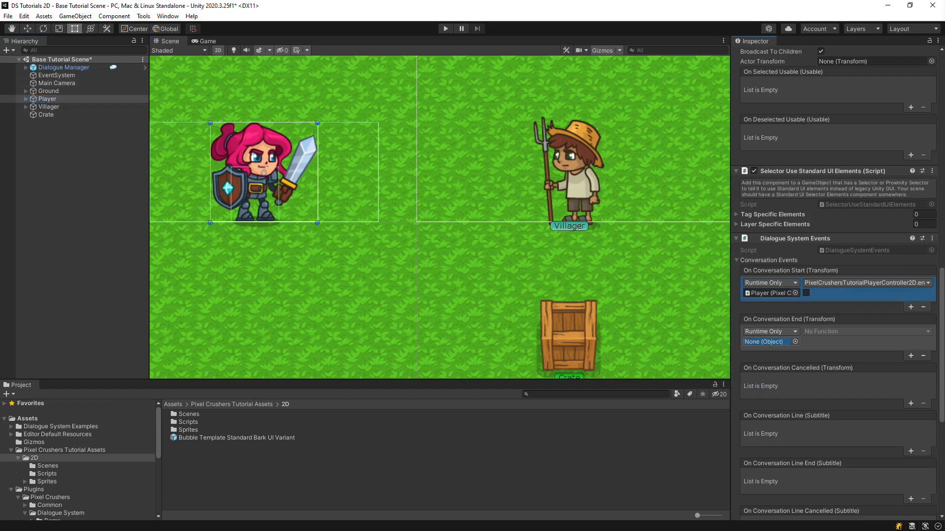
click(866, 332)
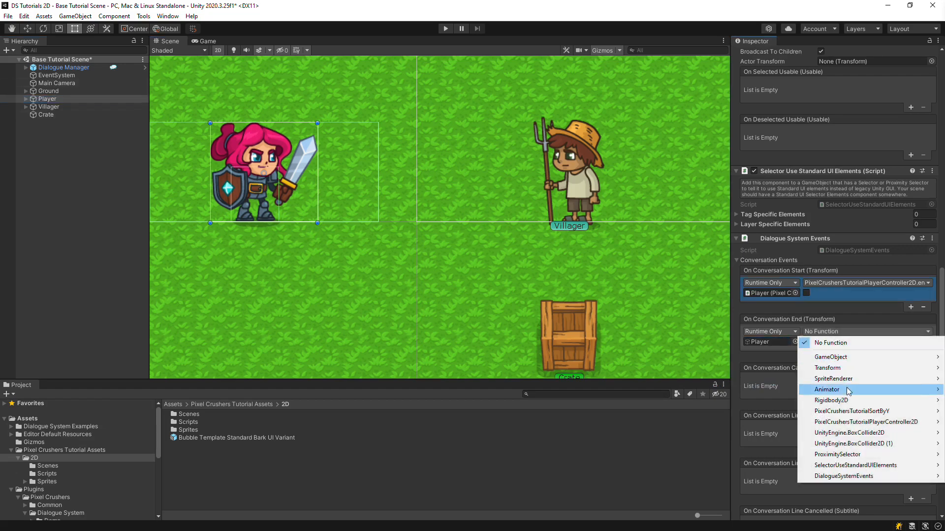
mouse_move(827, 389)
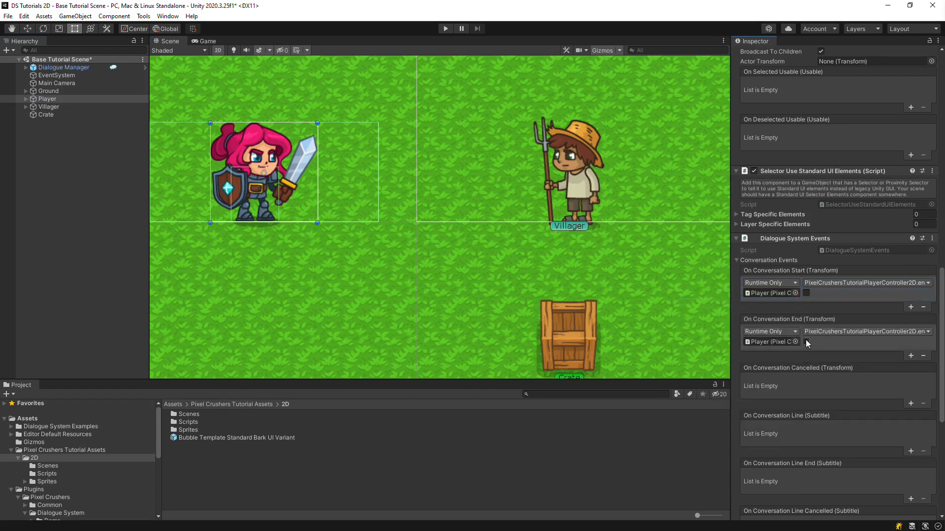
click(806, 342)
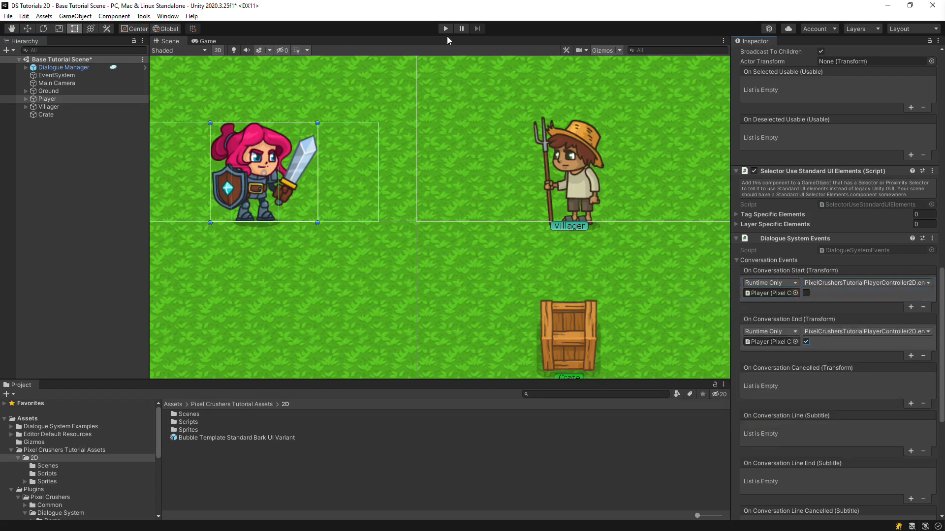
click(445, 29)
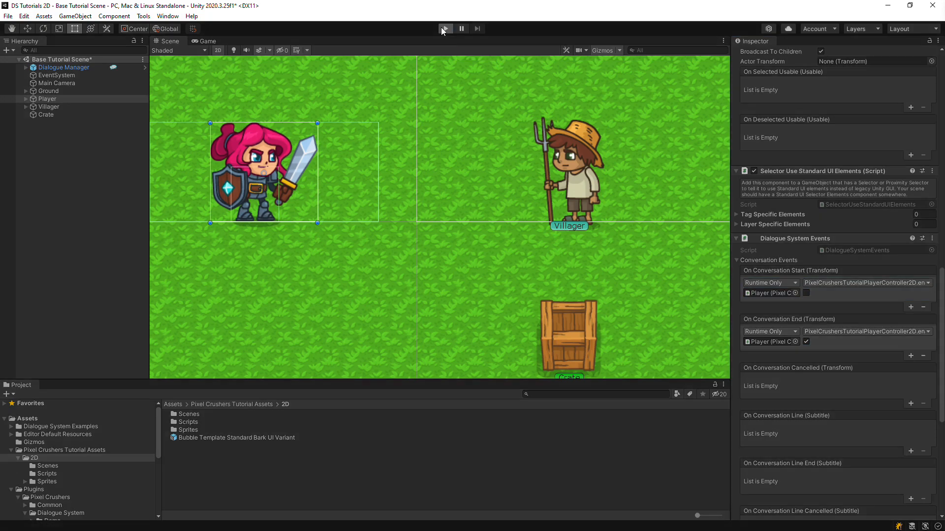
Play-test the scene, talk to the villager, and complete the Kill 5 Enemies conversation
click(445, 29)
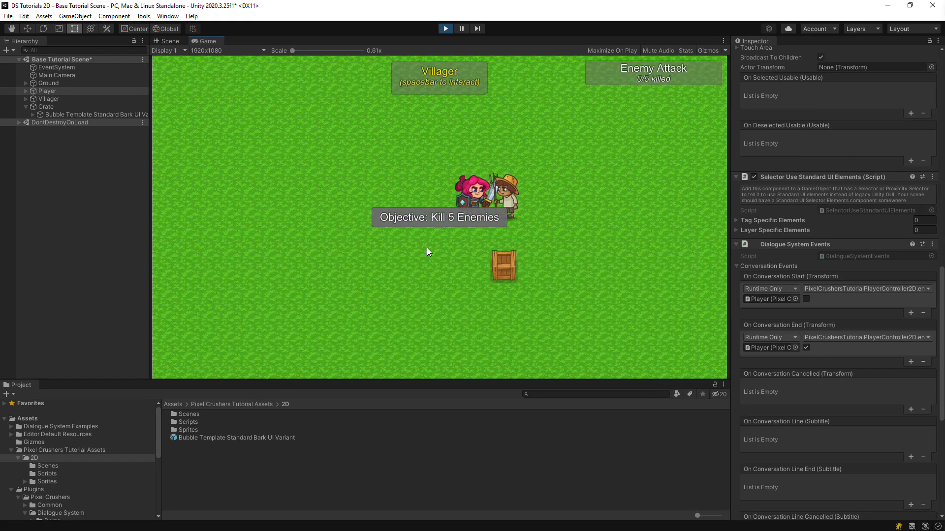
click(444, 29)
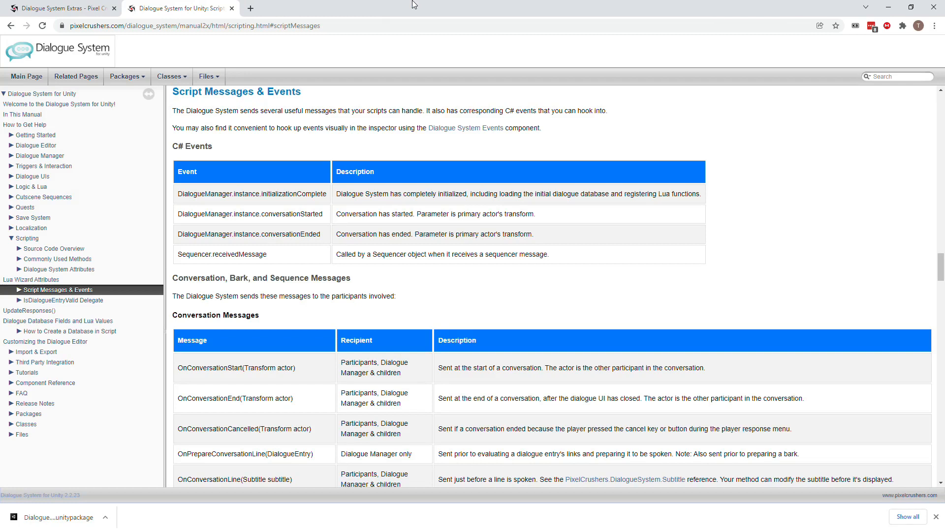
mouse_move(418, 249)
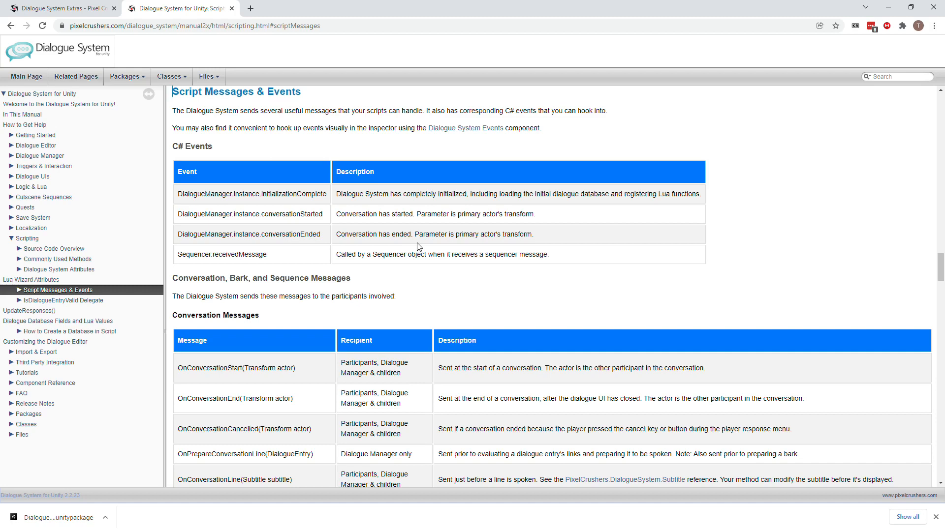
mouse_move(545, 292)
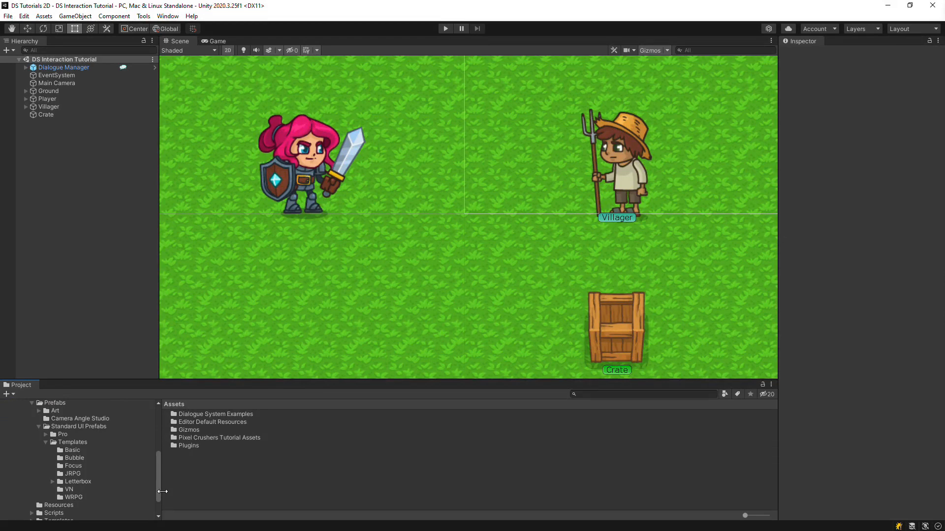
Browse the Project window to Standard UI Prefabs > Templates > Basic
scroll(down, 3)
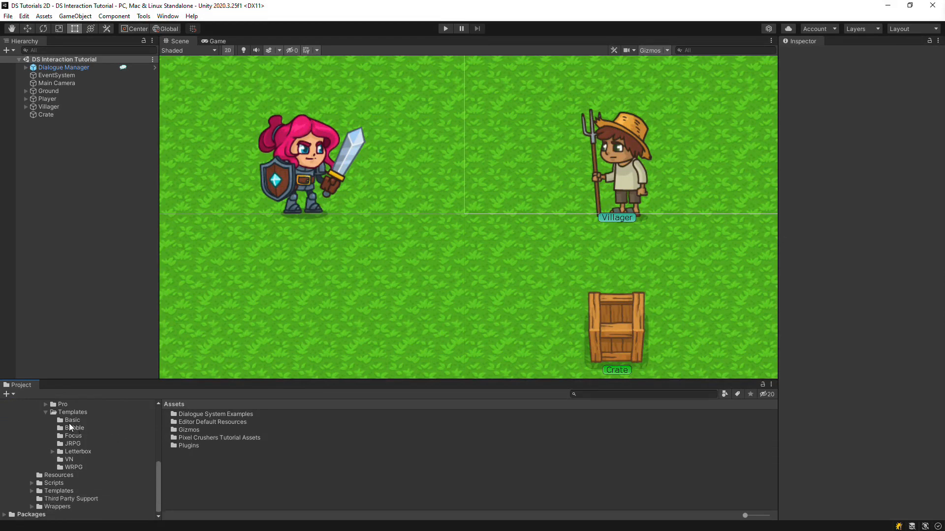
click(71, 420)
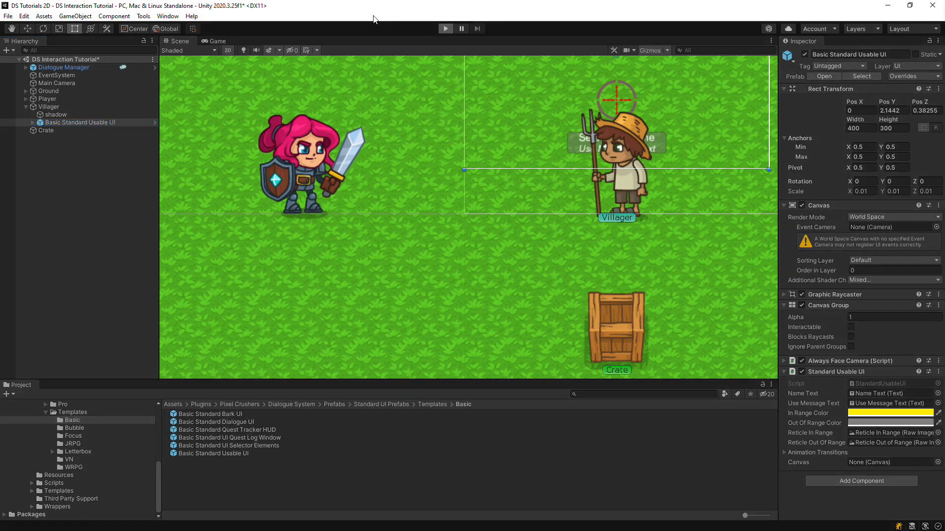
click(445, 29)
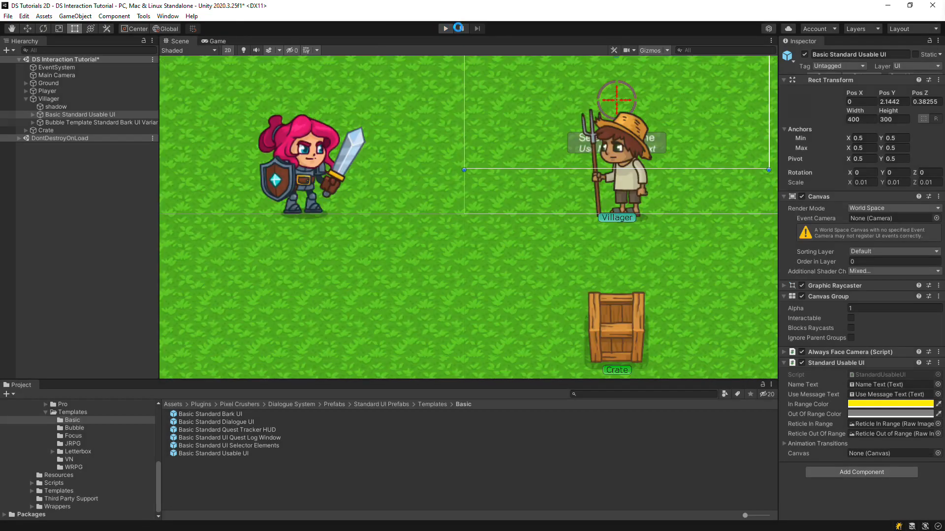
click(445, 29)
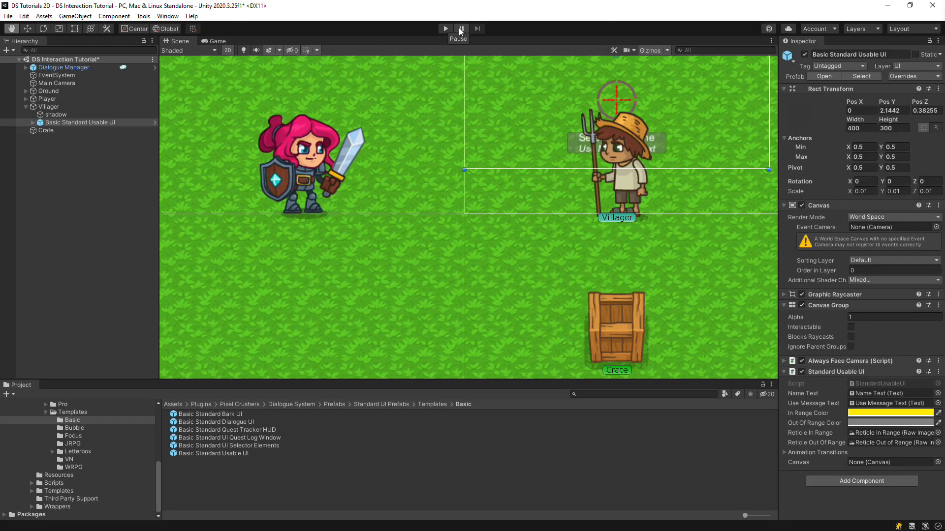